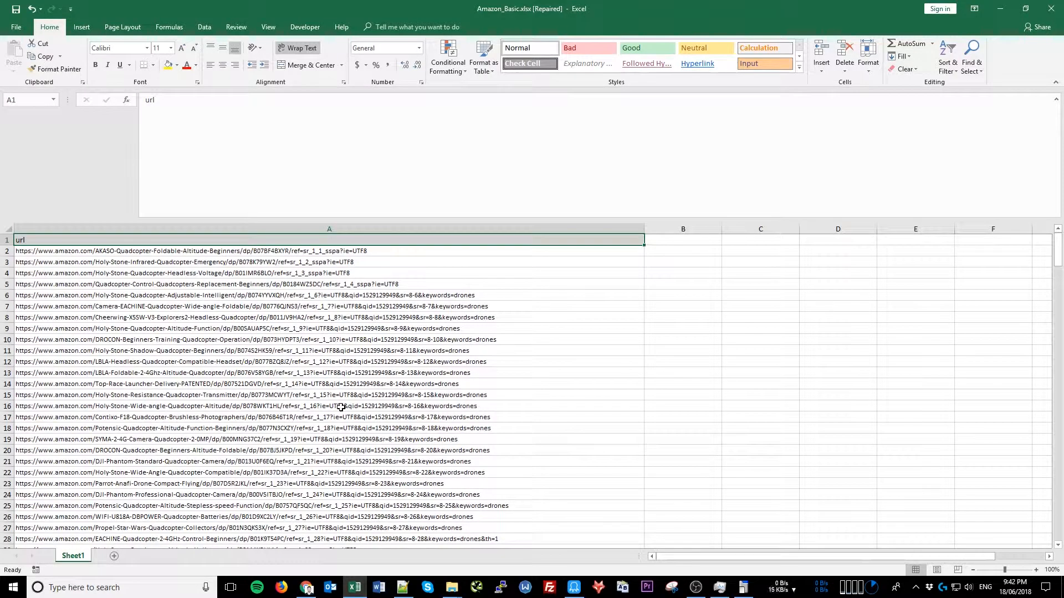
mouse_move(408, 308)
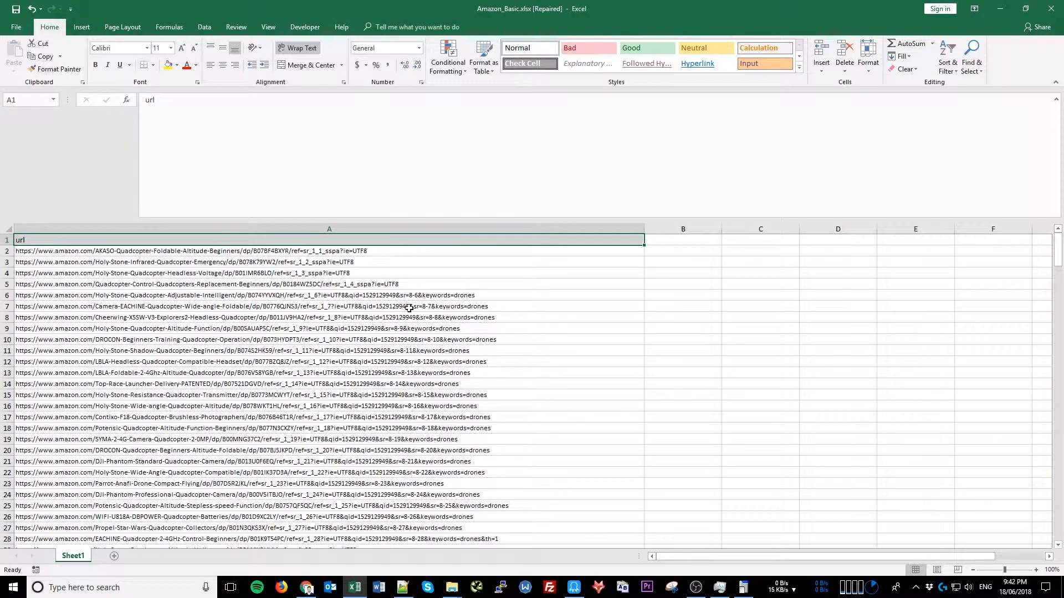
Switch to the Octoparse 6.4.4 home screen showing Wizard and Advanced modes
scroll(down, 3)
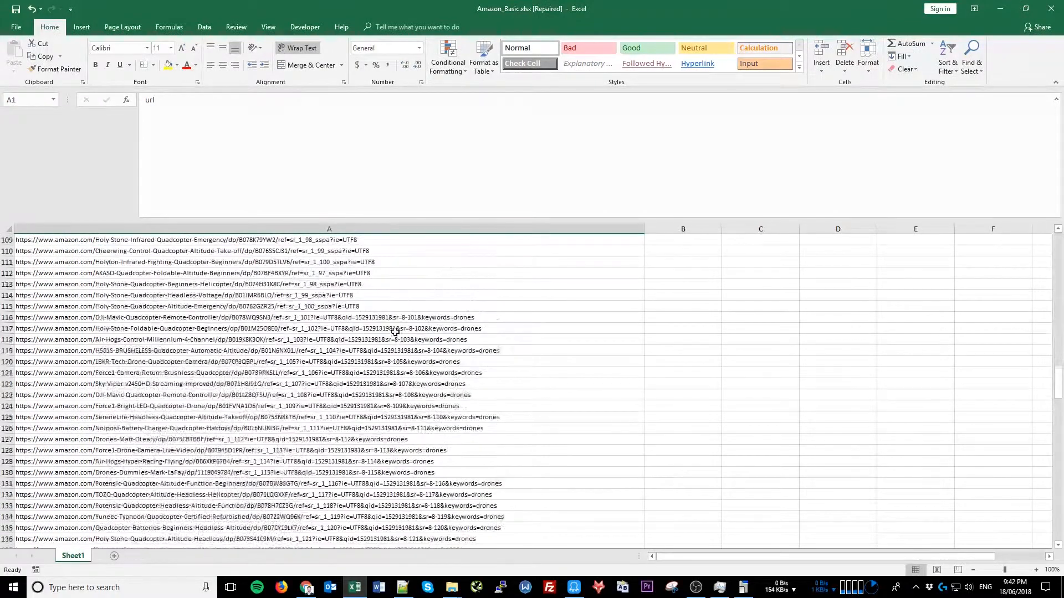
scroll(down, 3)
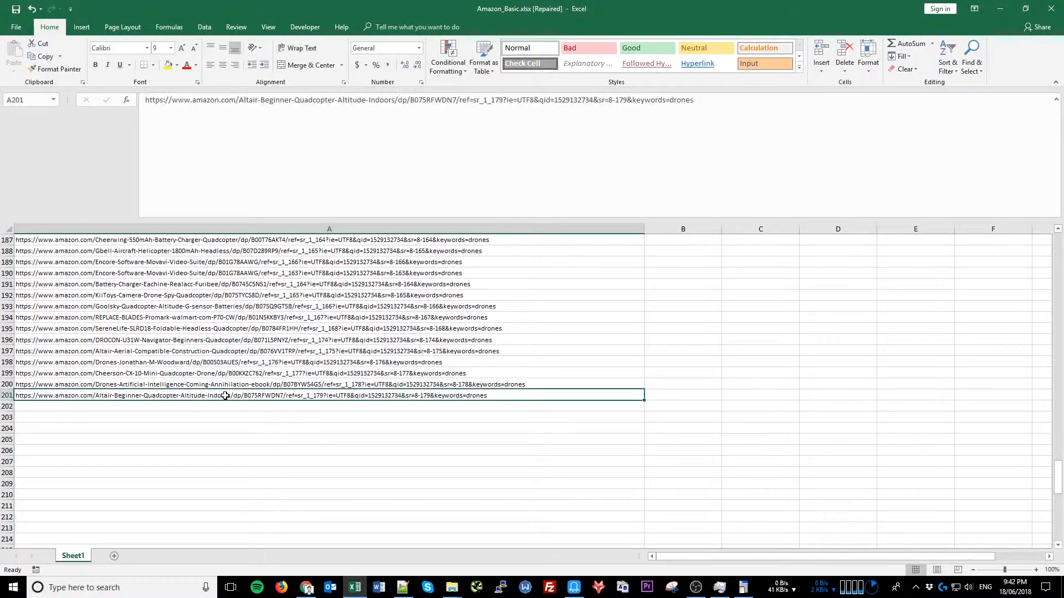
mouse_move(574, 587)
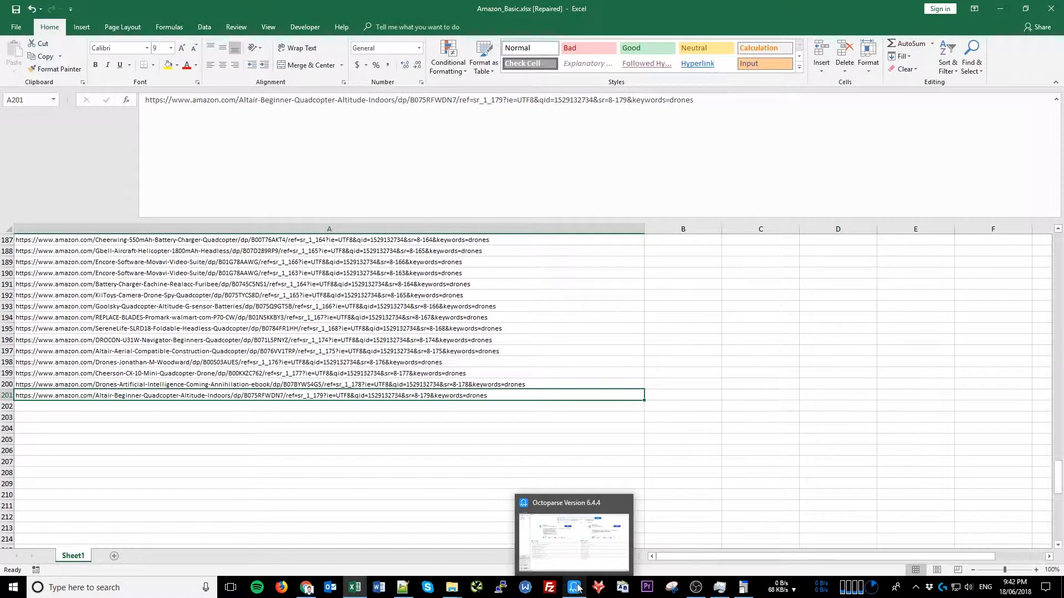
click(574, 587)
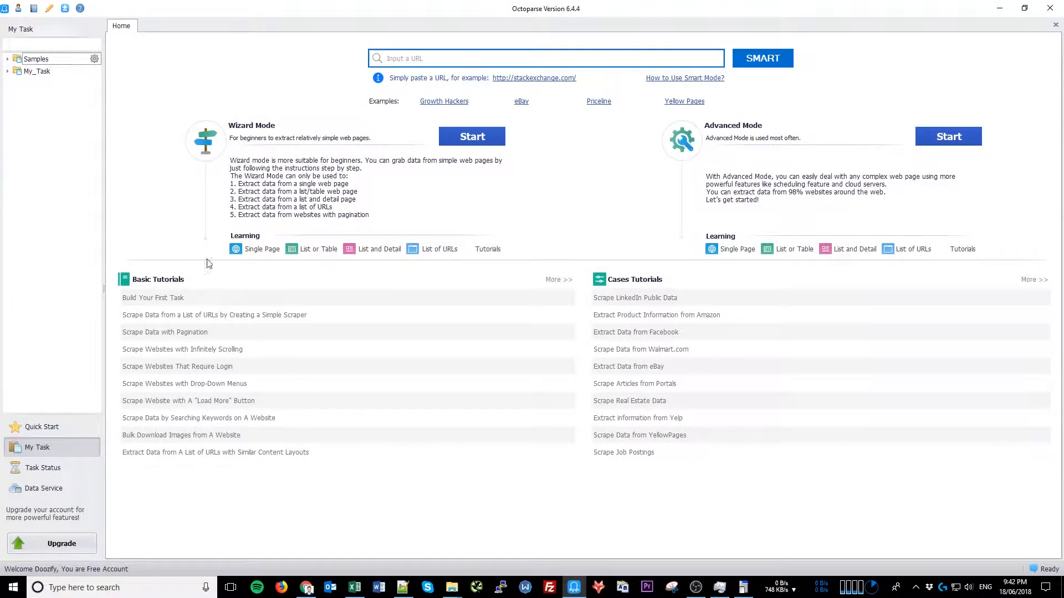
mouse_move(156, 200)
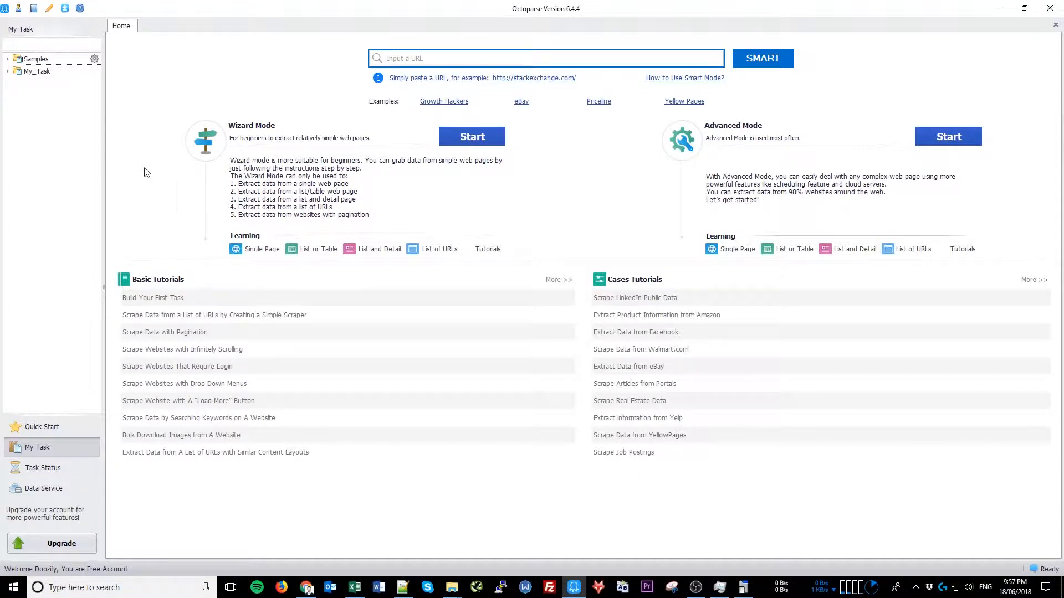
mouse_move(153, 130)
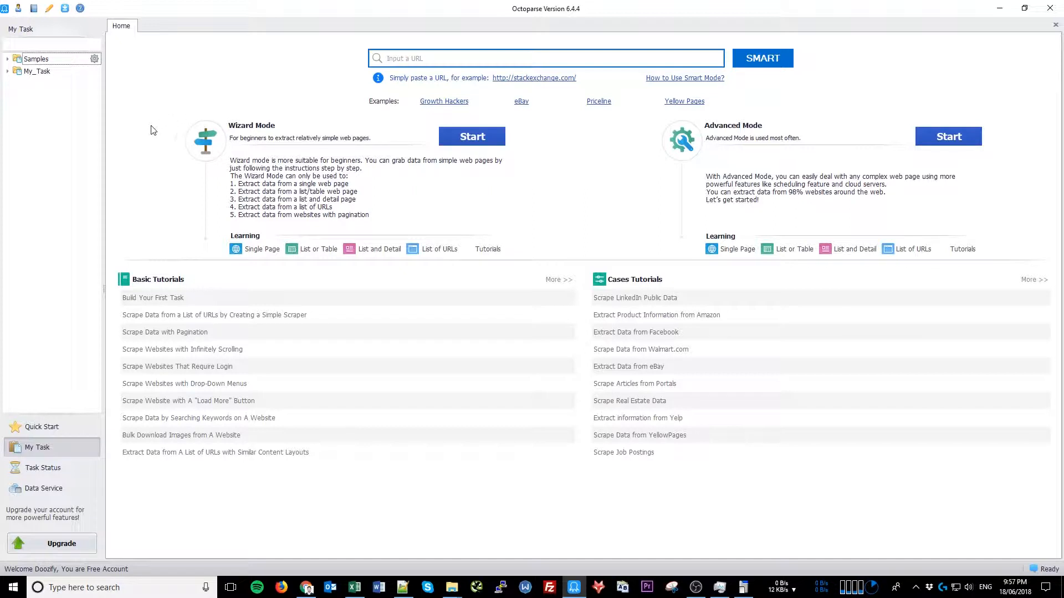
mouse_move(58, 142)
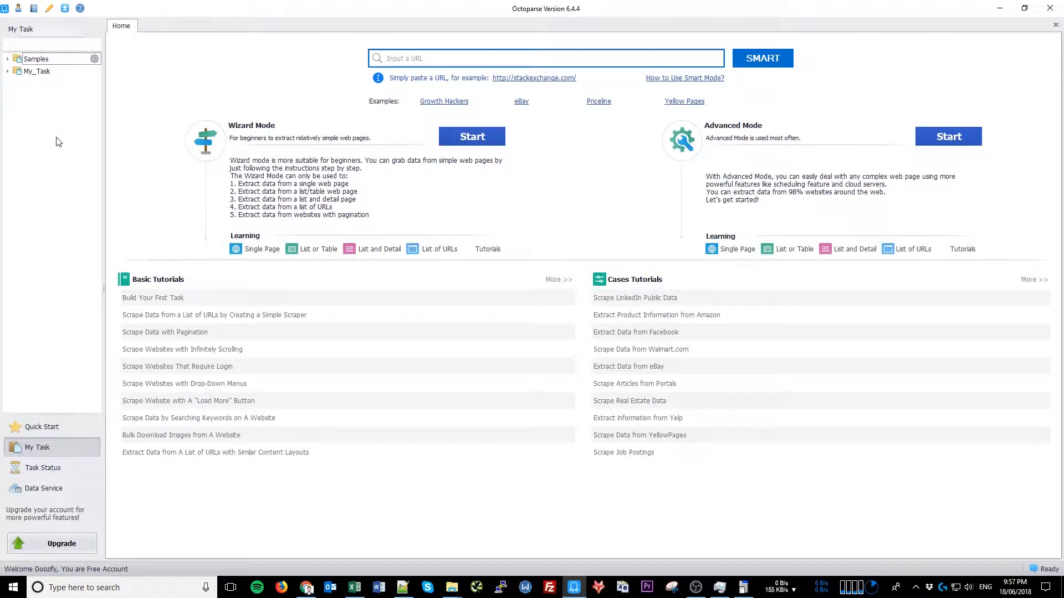
Create a task category named Amazon from the My Task panel's context menu
right_click(57, 142)
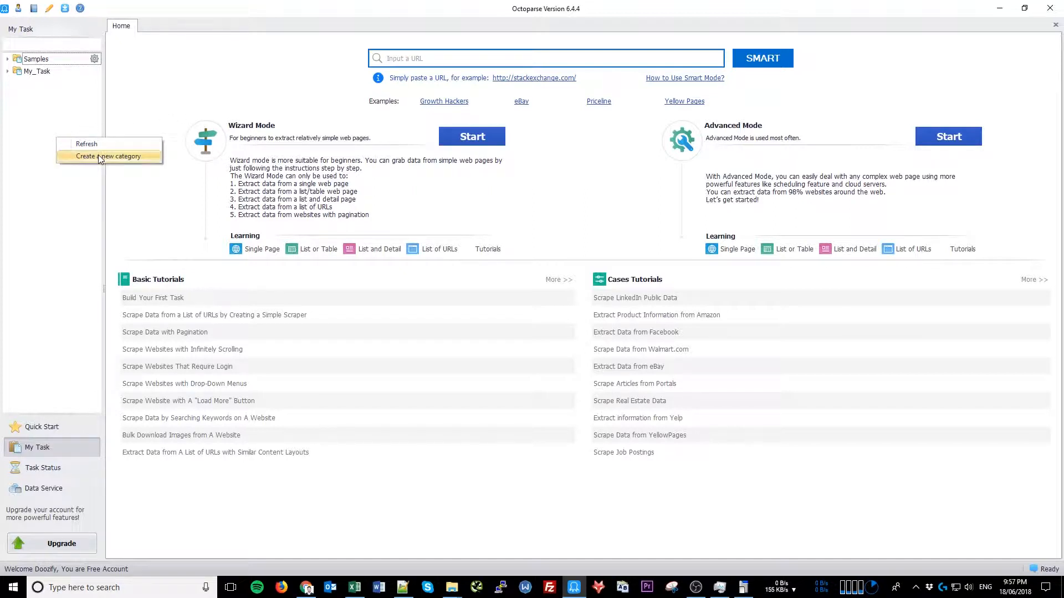
click(108, 157)
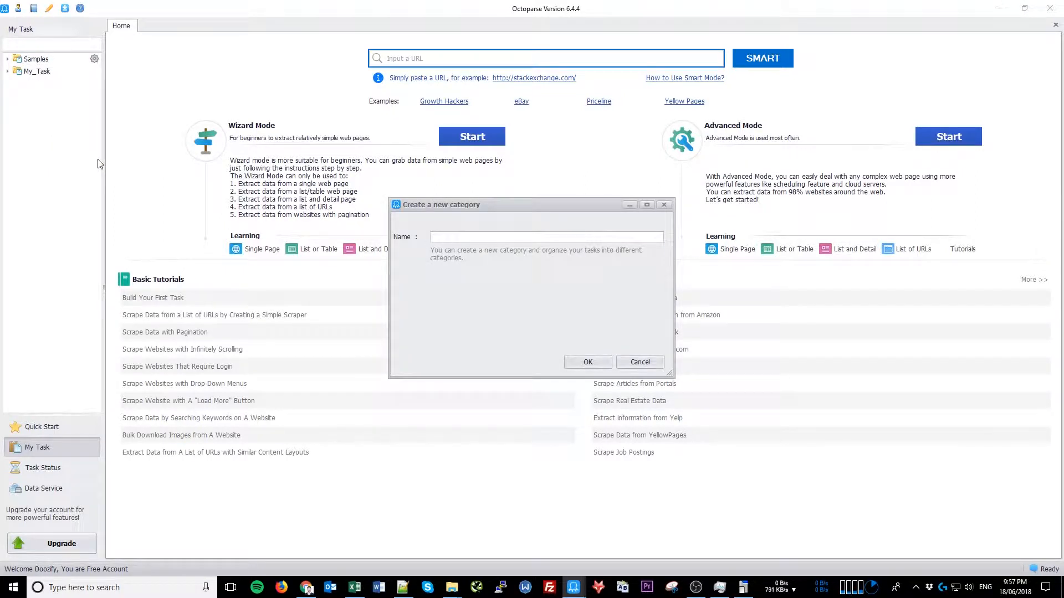
text(Ama)
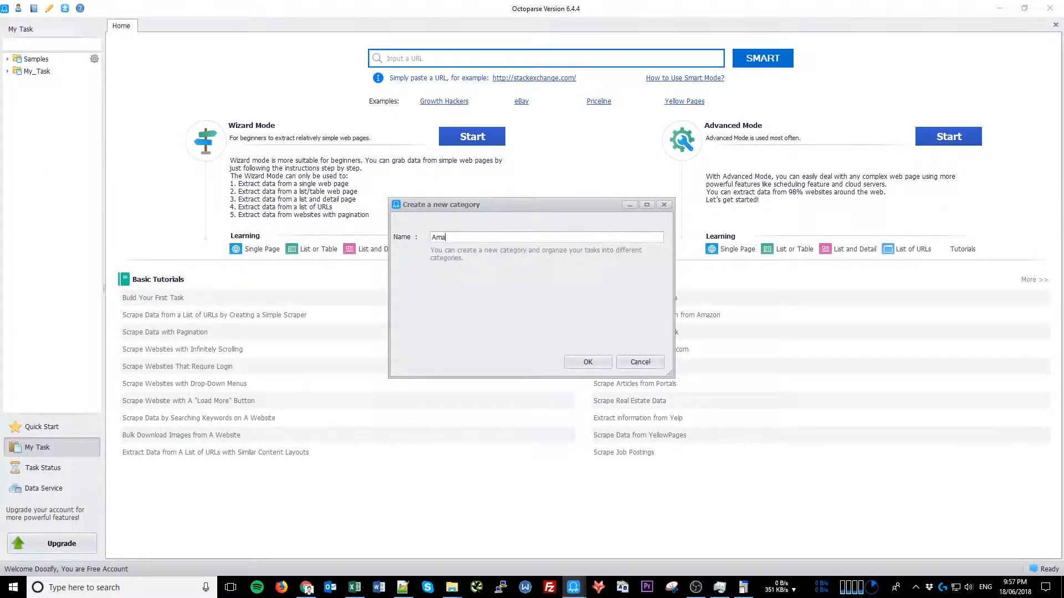
click(638, 362)
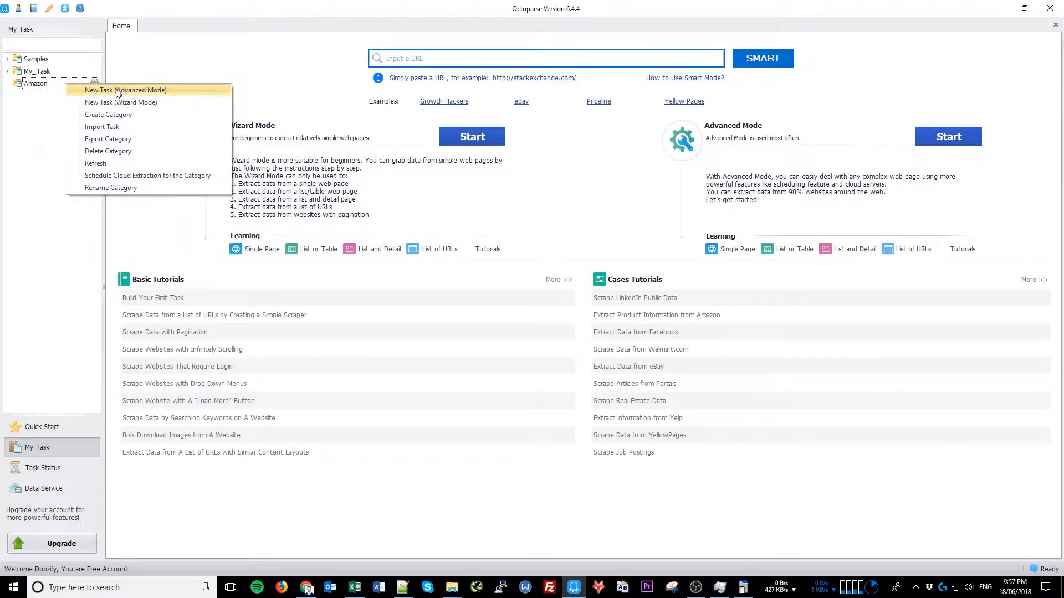
Create an Advanced Mode task named AmazonScrape under Amazon and proceed to workflow design
click(502, 320)
text(Amazo)
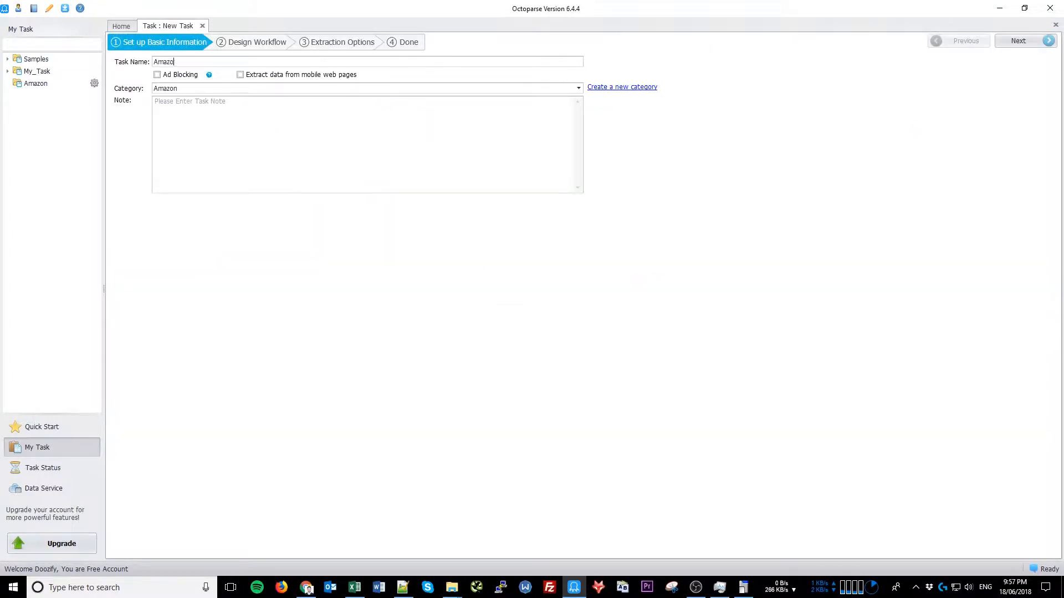
text(nScrape)
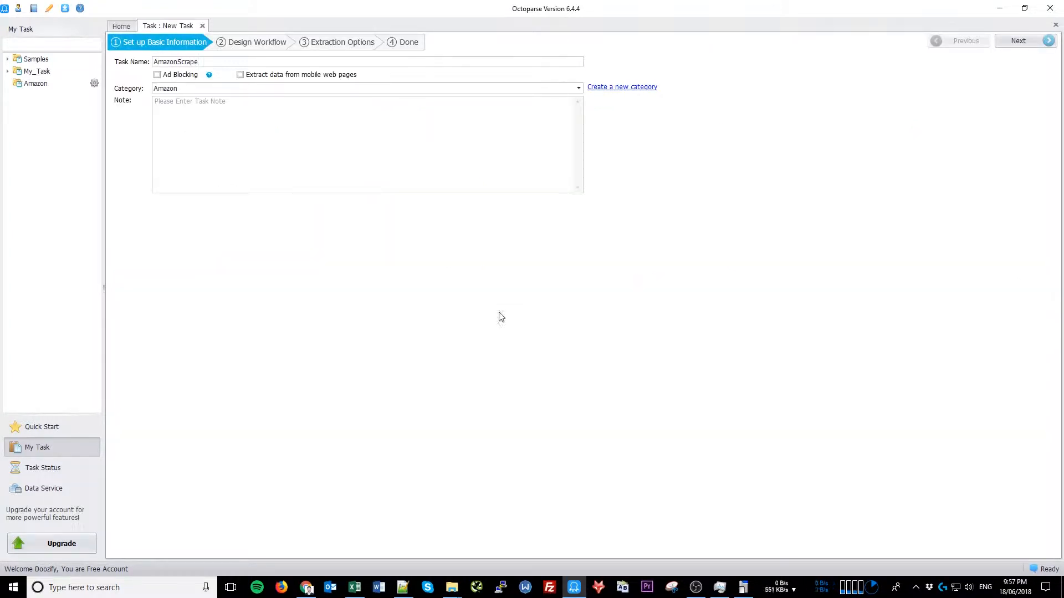
click(176, 62)
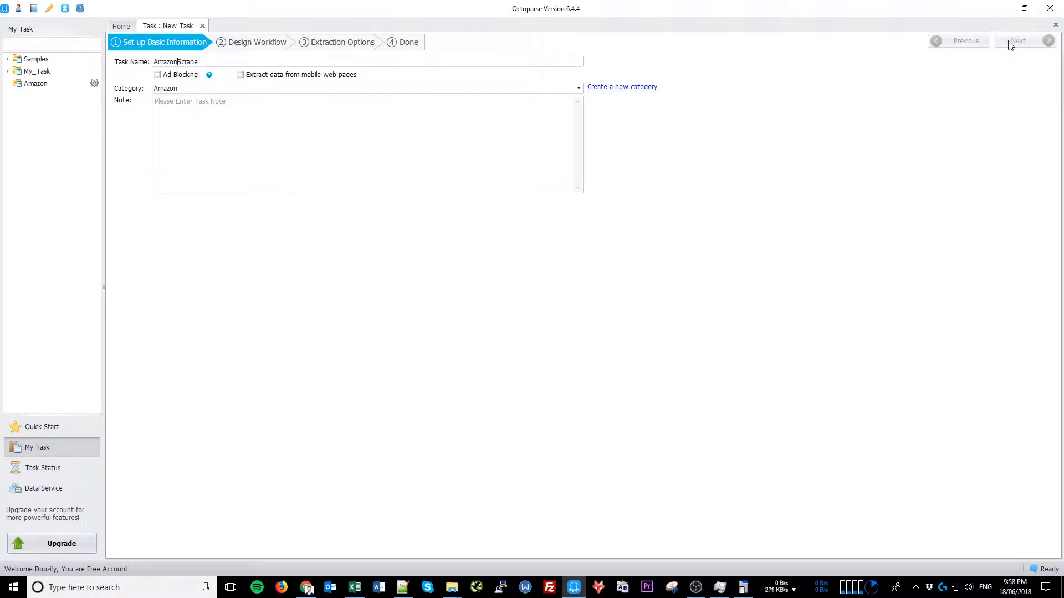
click(1018, 41)
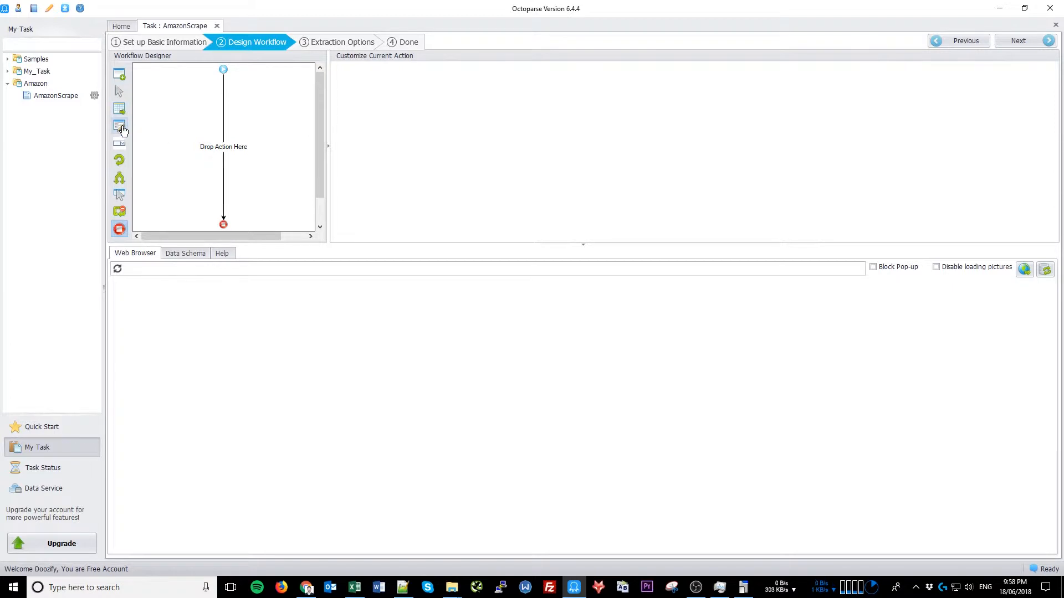
mouse_move(120, 163)
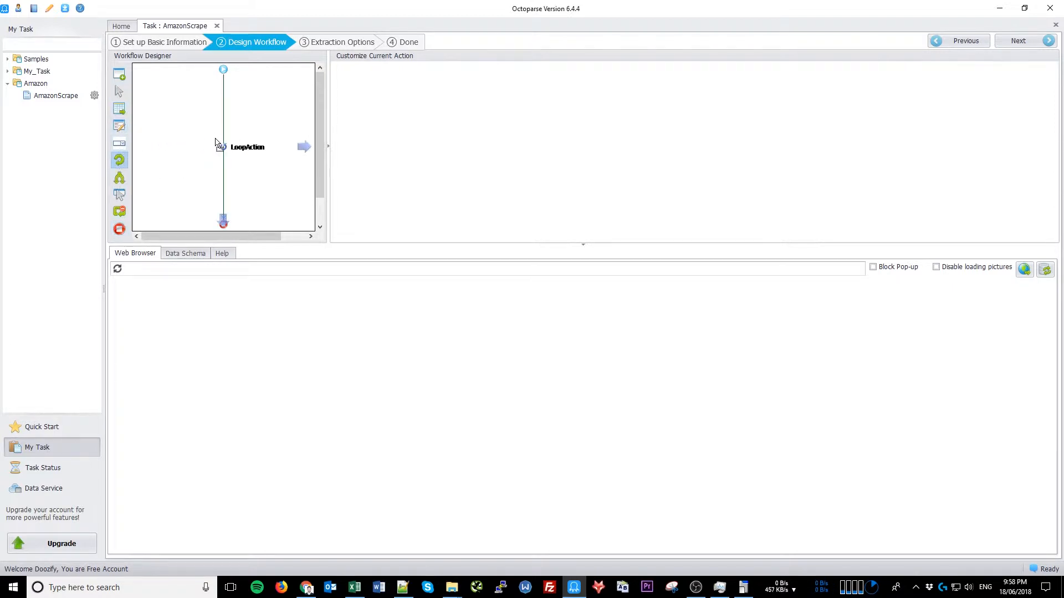
Add a List of URLs loop over the Amazon drone product URLs and save it
click(247, 147)
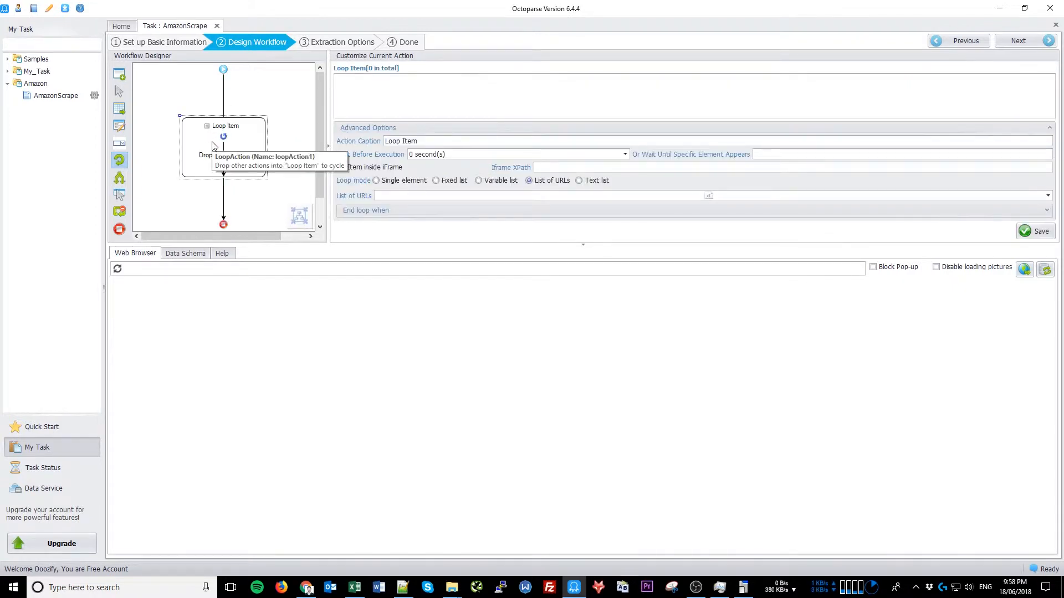
mouse_move(400, 195)
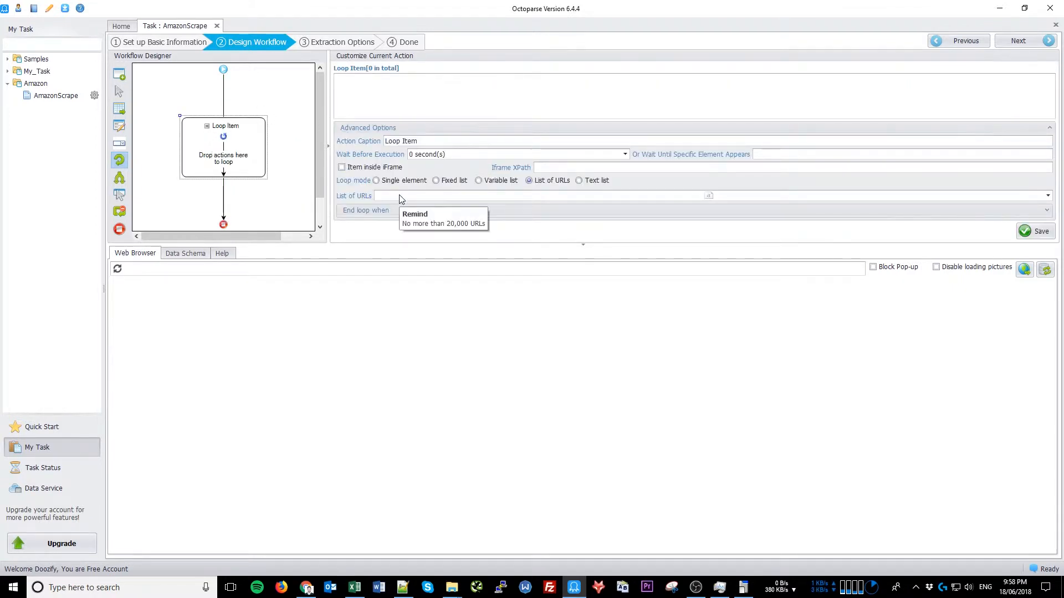
click(708, 195)
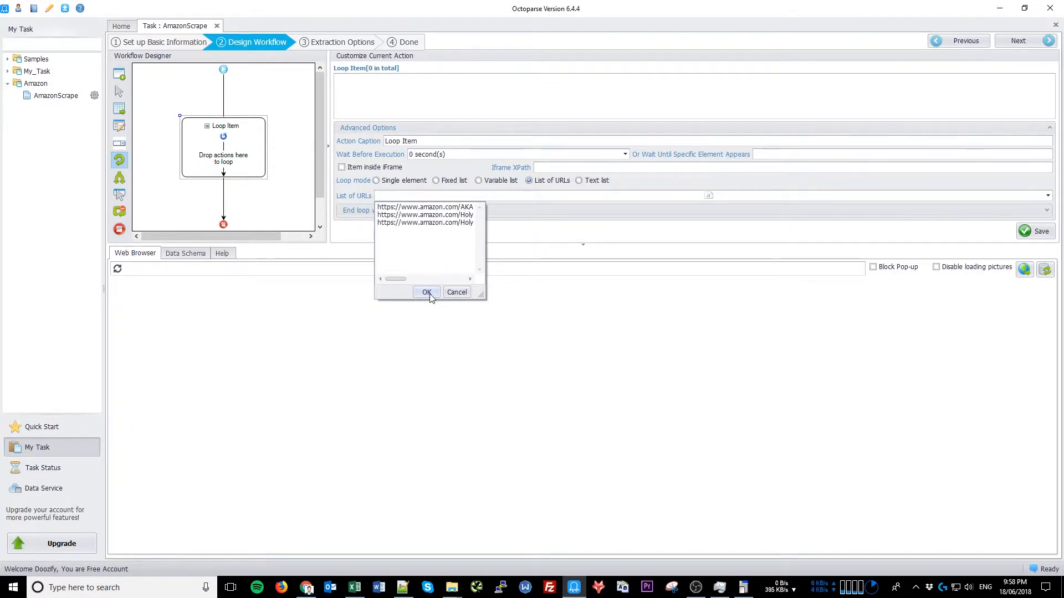
click(426, 292)
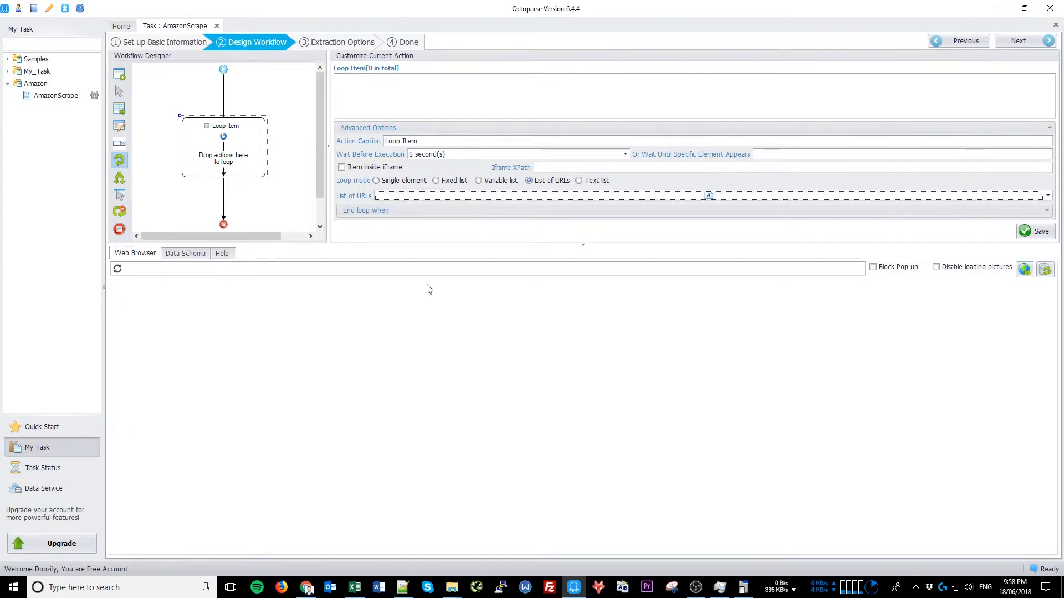
click(1038, 231)
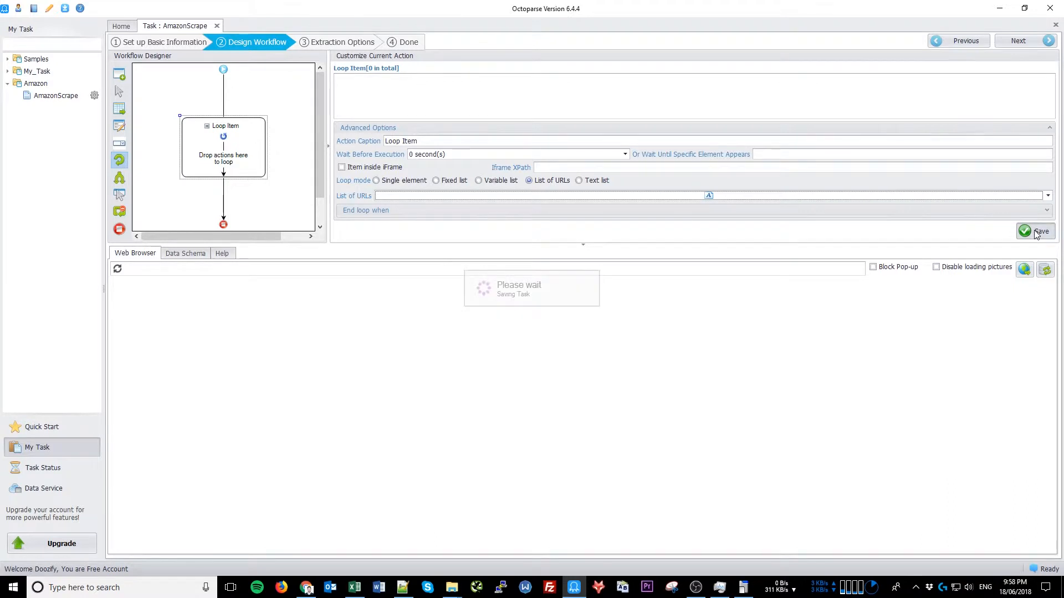
click(1040, 232)
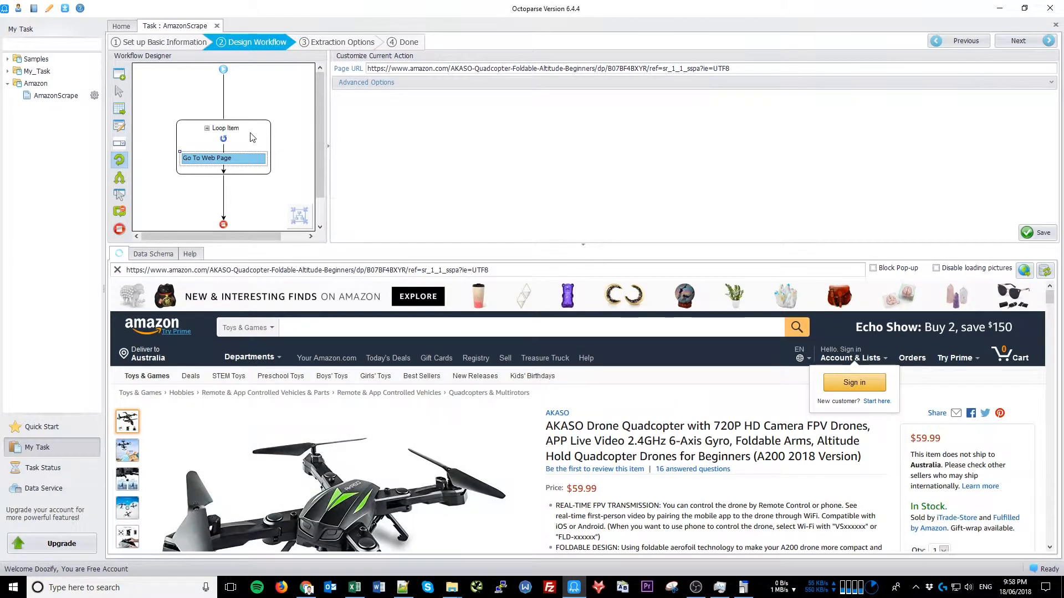
mouse_move(251, 137)
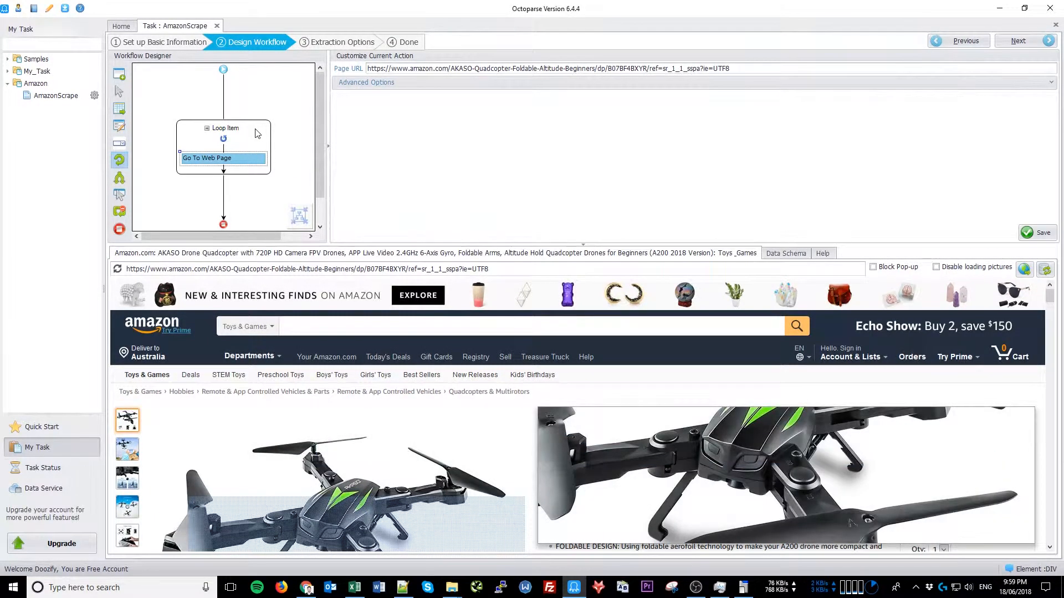
mouse_move(208, 149)
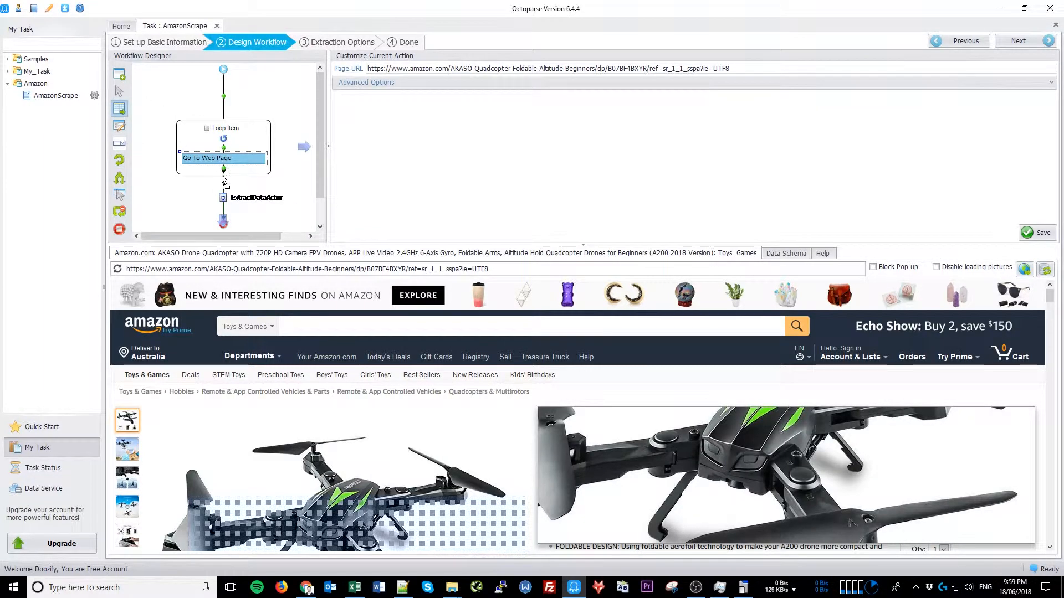
Extract the current page URL, the product title, and the whole bullet-point feature list
click(222, 169)
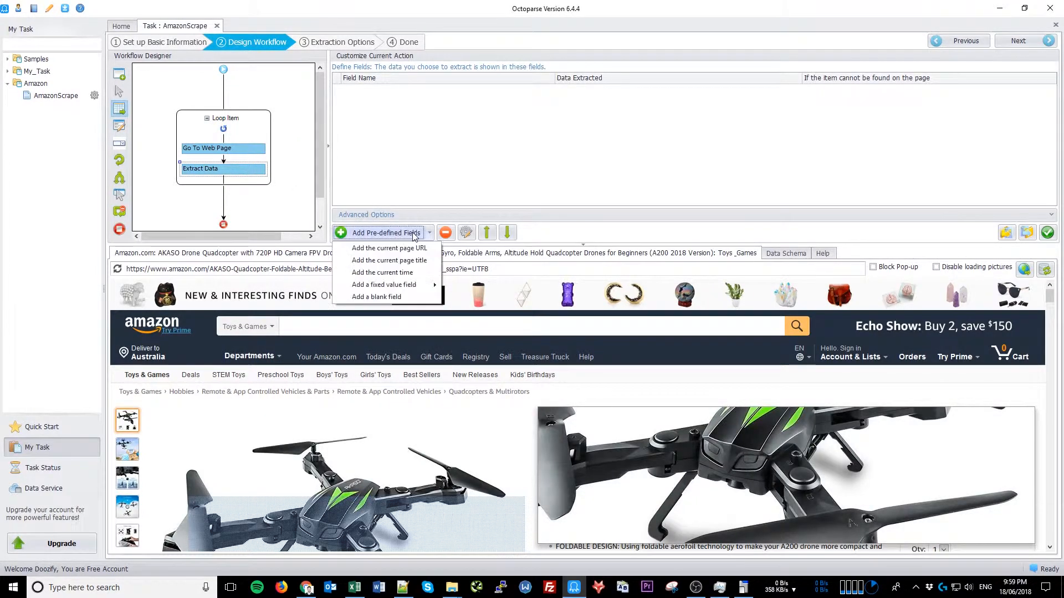
click(390, 247)
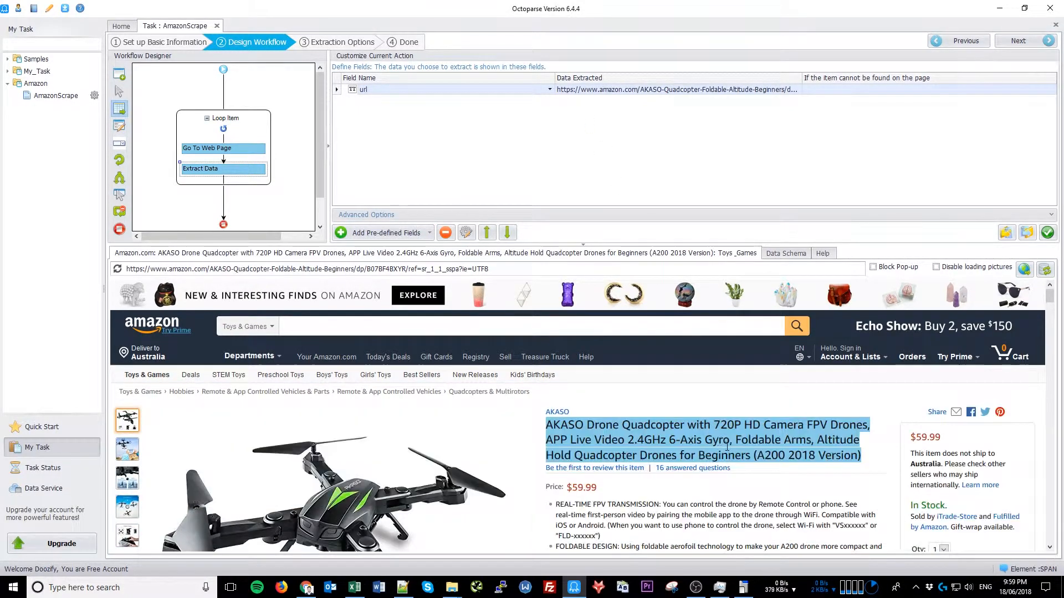
scroll(down, 3)
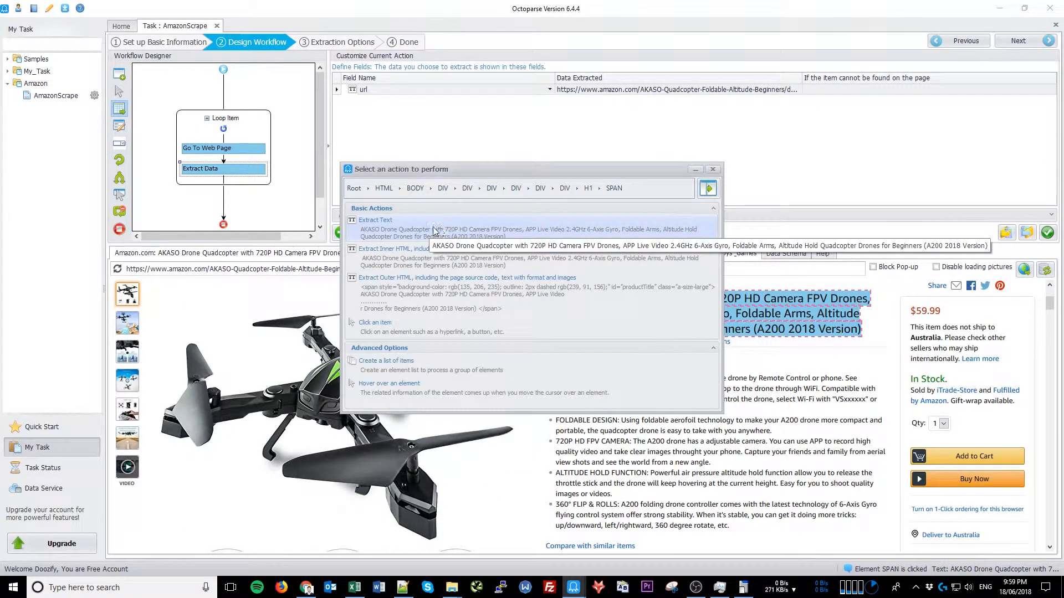
click(375, 220)
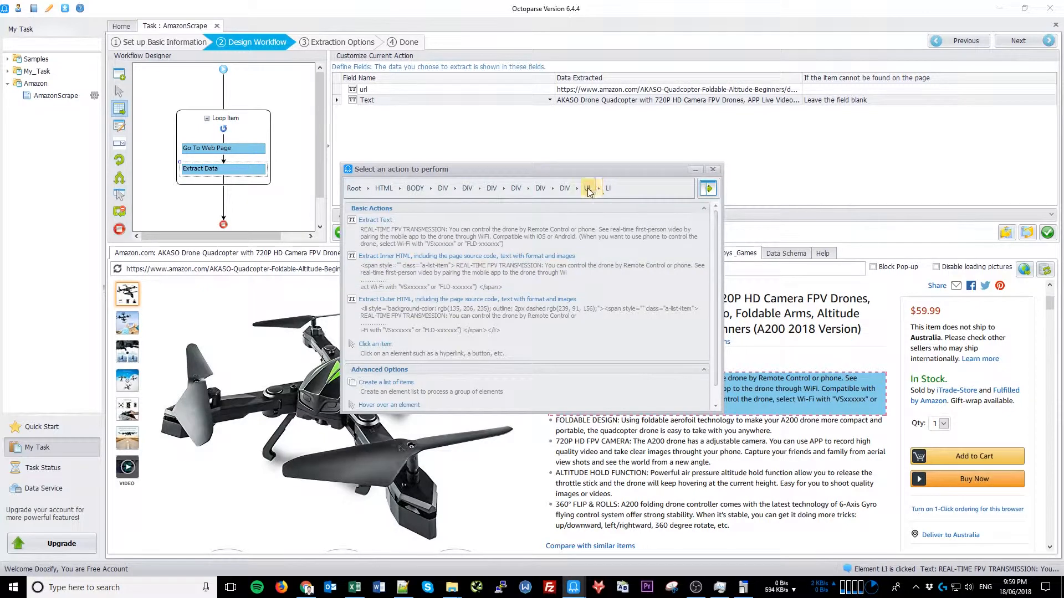
click(587, 188)
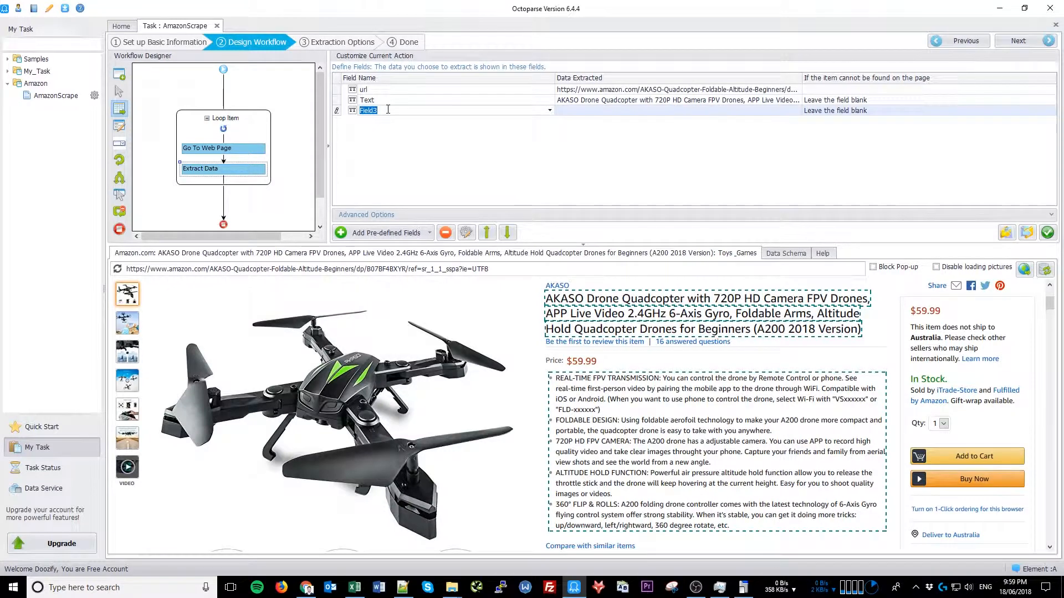
Name Field3 short_desc and select the product description section on the page
text(short_desc)
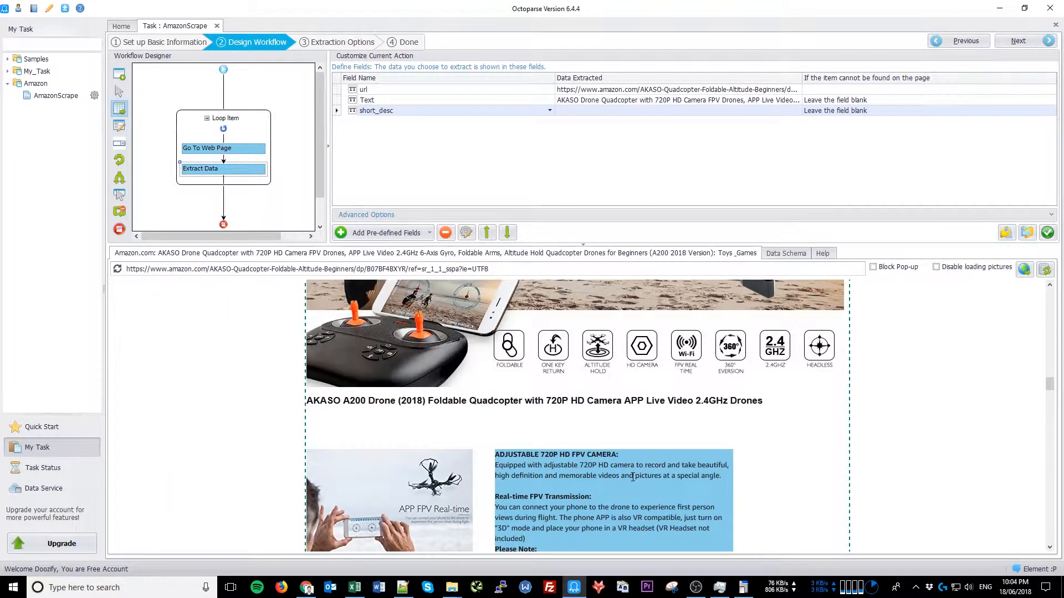
click(610, 470)
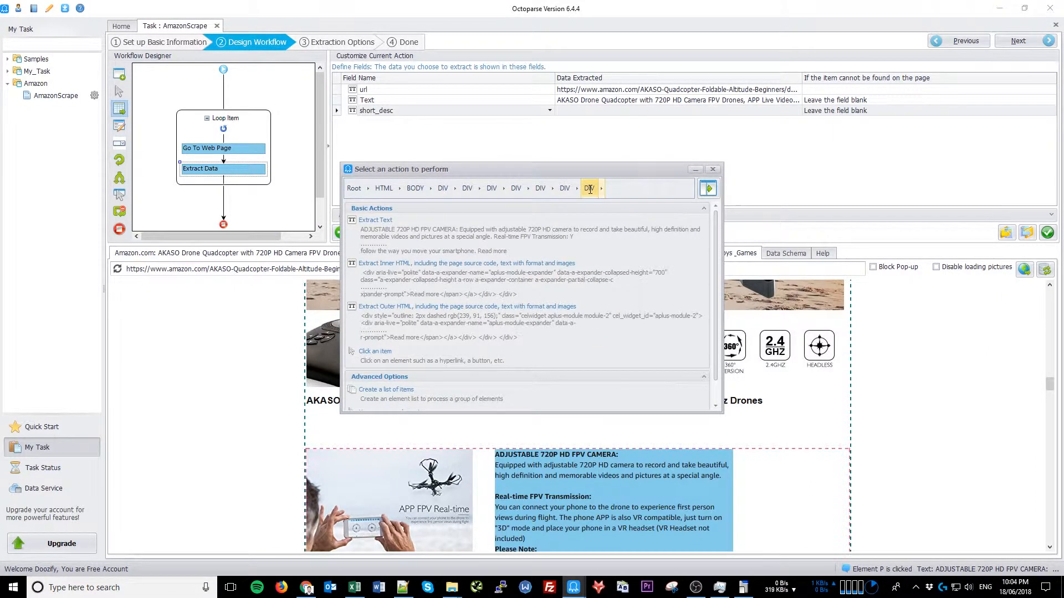
Extract the whole description block's text and rename Field4 to long_desc
click(564, 188)
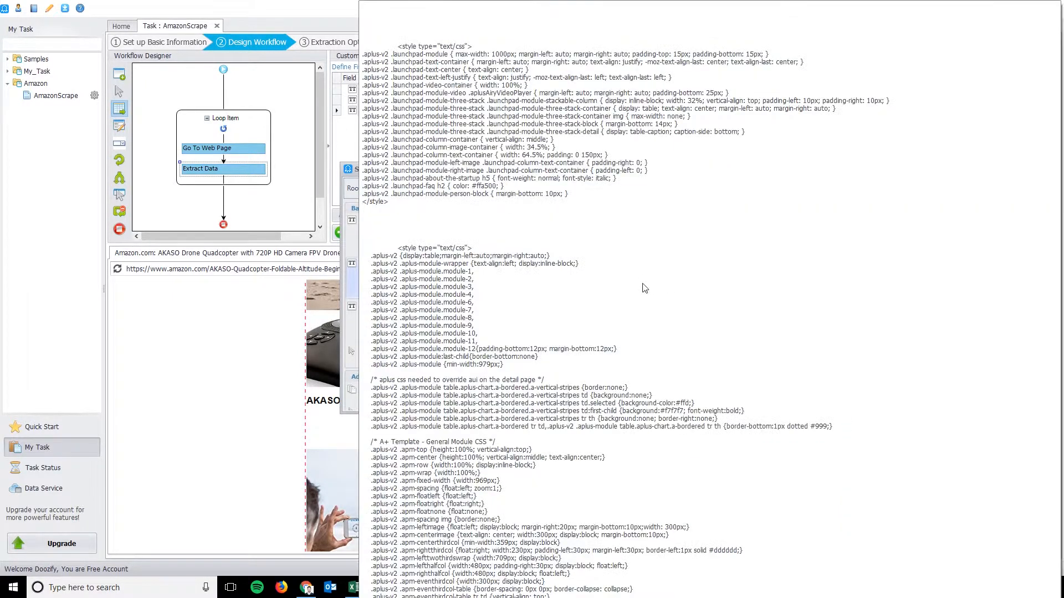
scroll(up, 3)
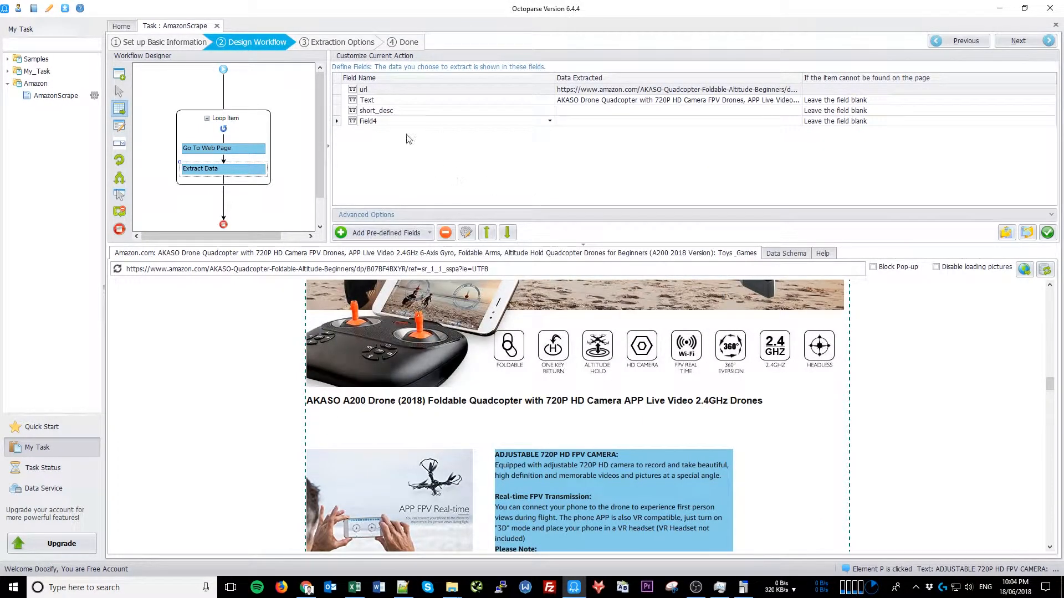
double_click(369, 121)
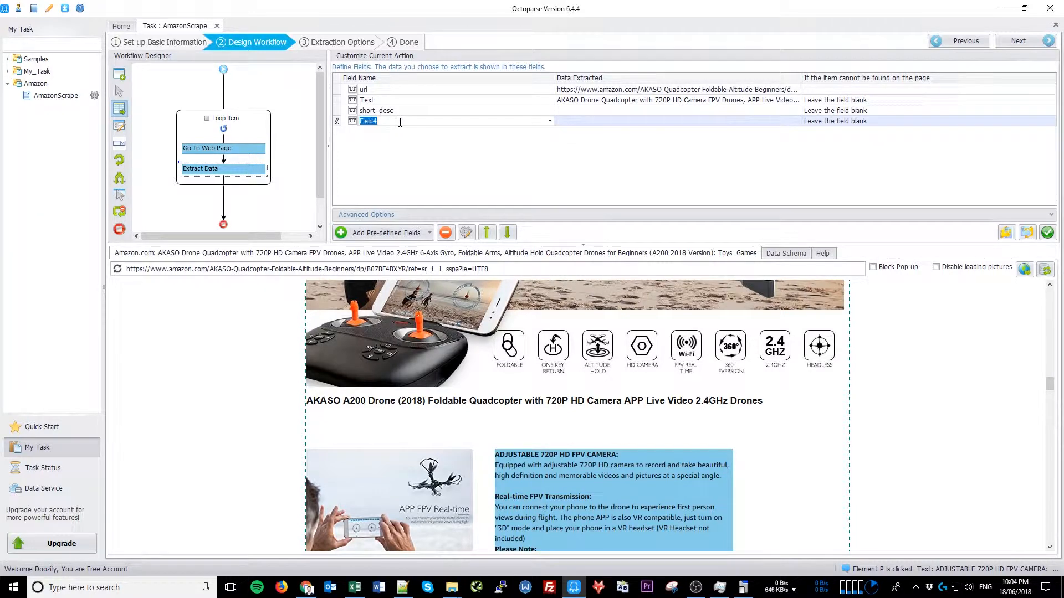
text(long_del)
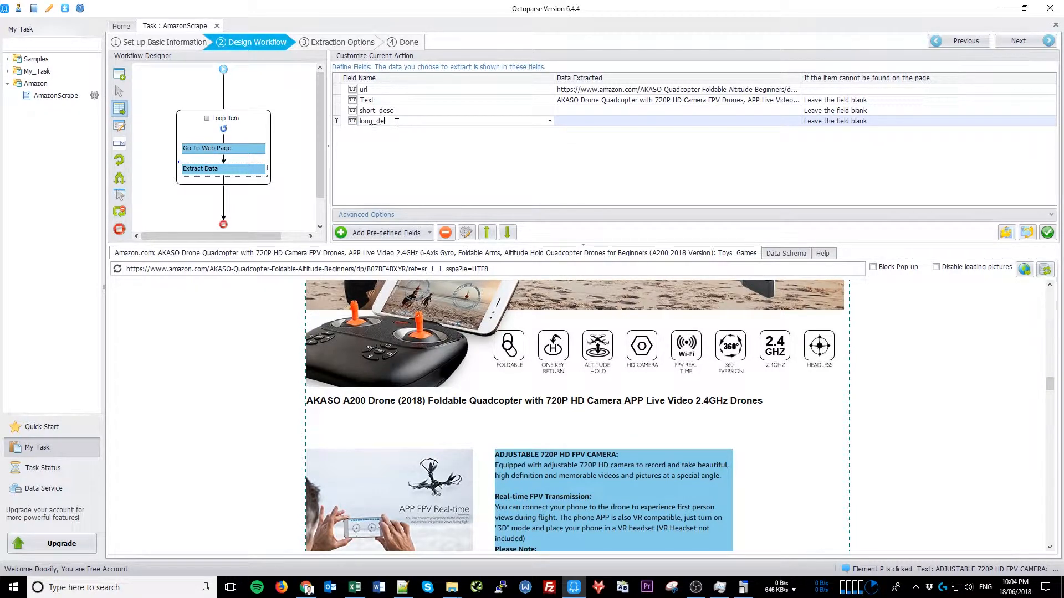
scroll(down, 3)
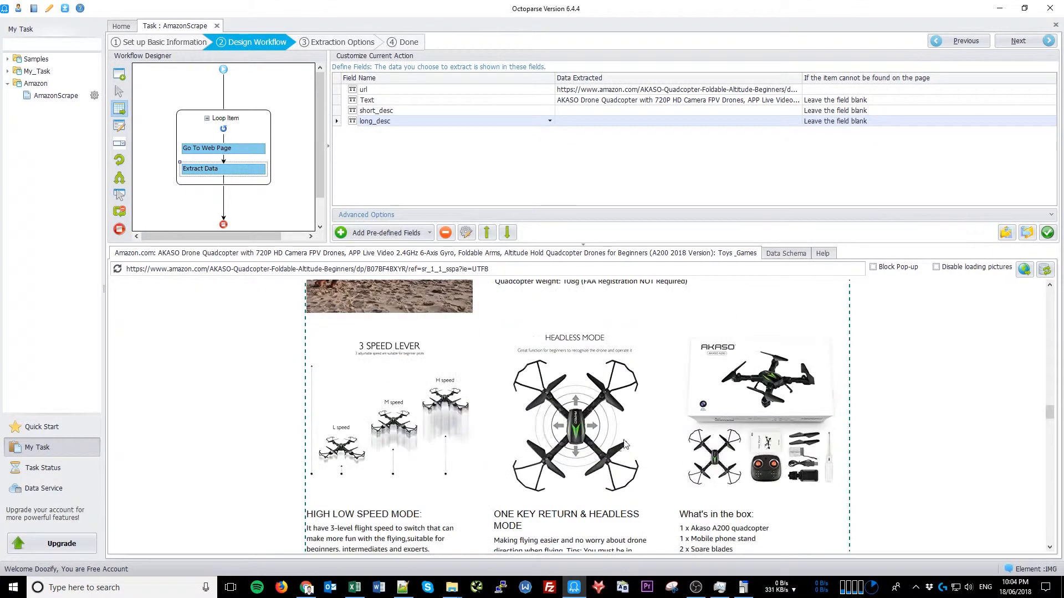
Extract the Item Weight value from Product information as a field named freight
scroll(down, 3)
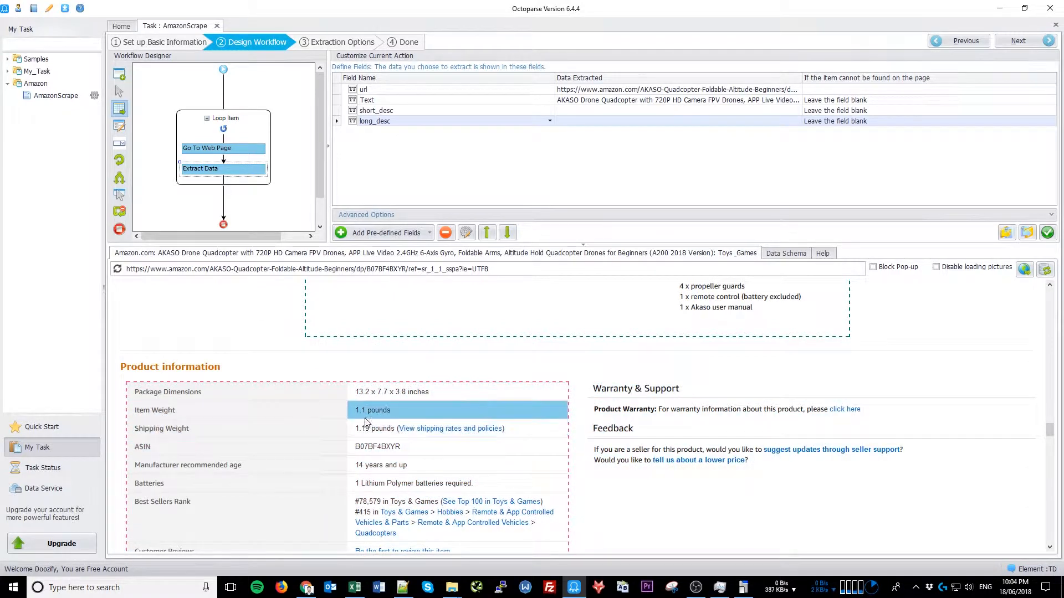
click(372, 410)
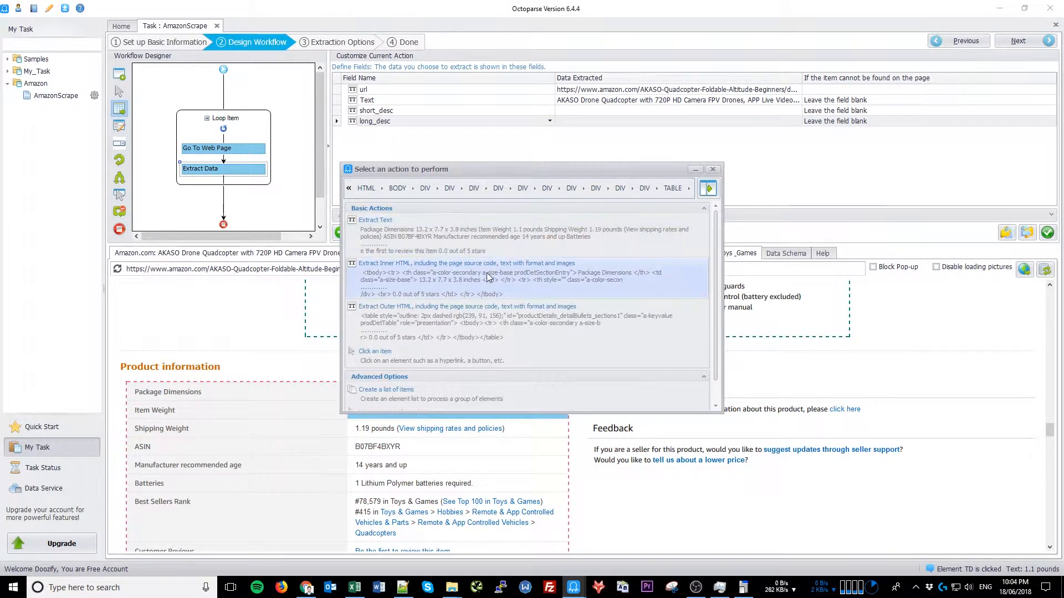
click(375, 220)
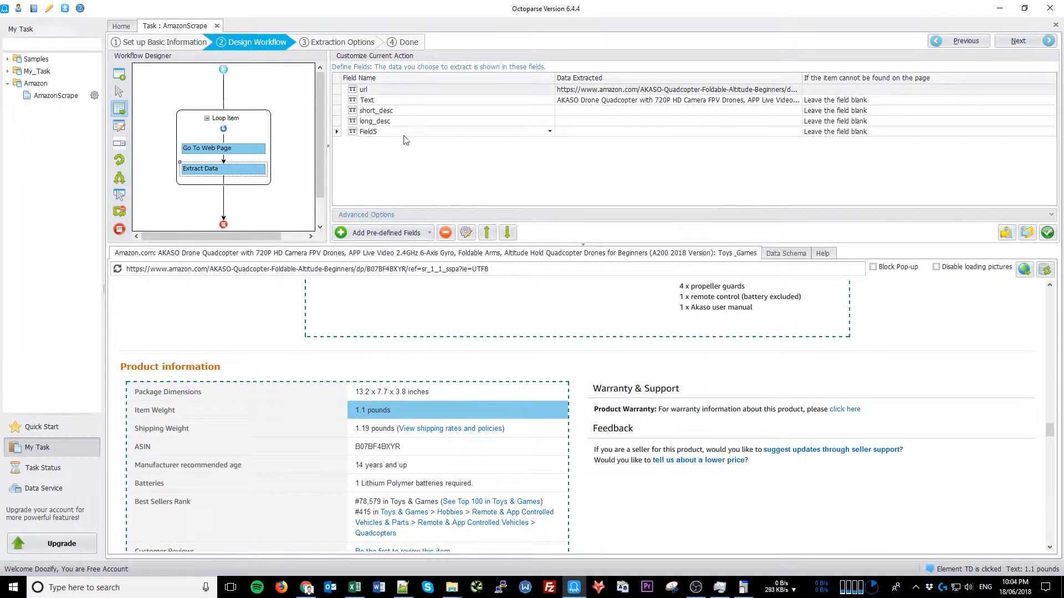
text(freight)
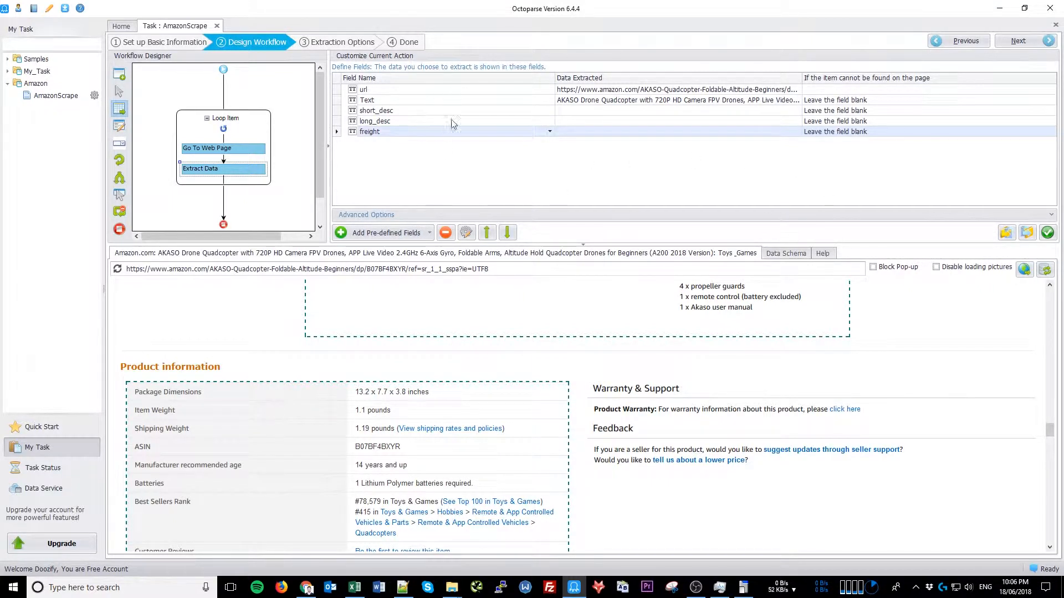
Enable Block Pop-up and Disable loading pictures, then save the workflow
click(874, 266)
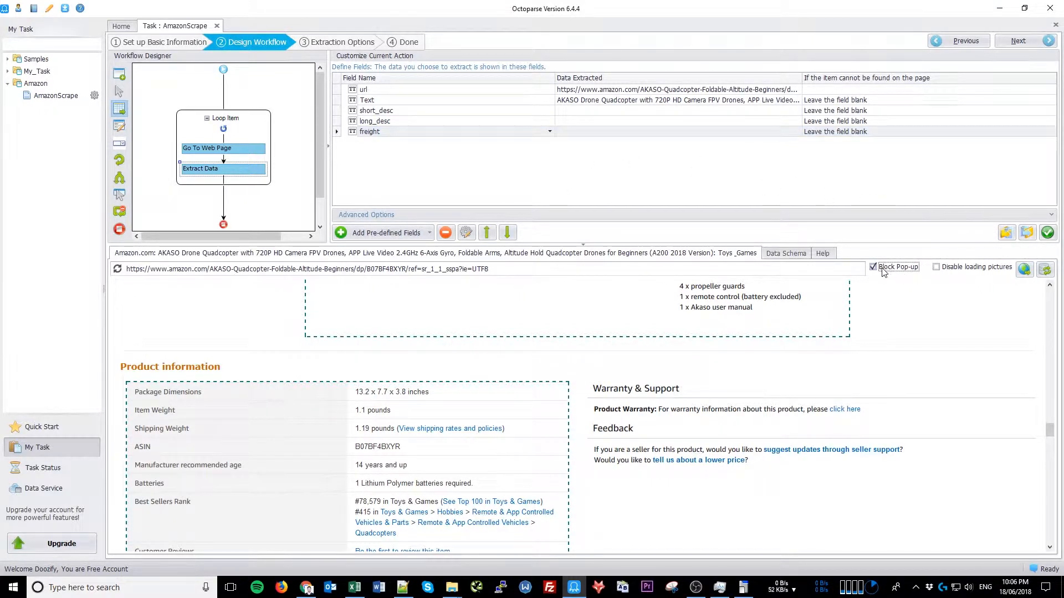
click(937, 267)
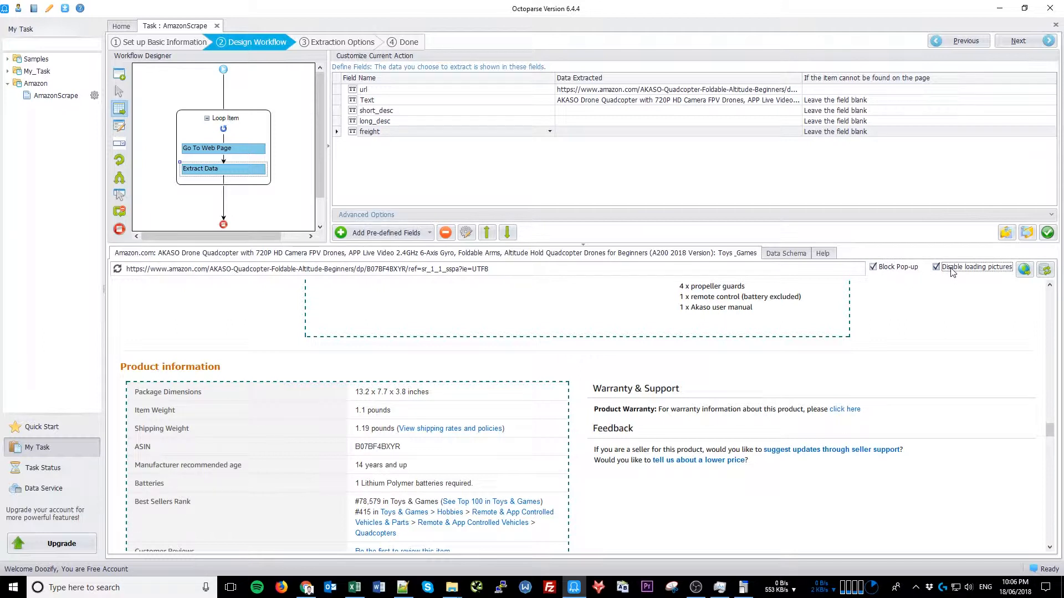
click(1017, 40)
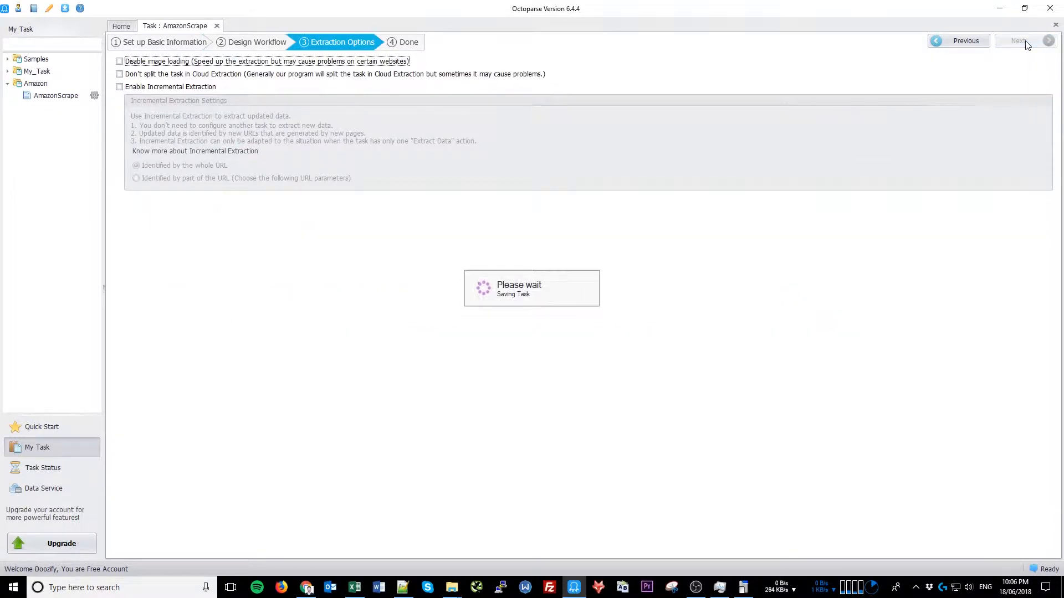
Finish setup and run AmazonScrape with Local Extraction, which pulls 3 rows
click(1018, 40)
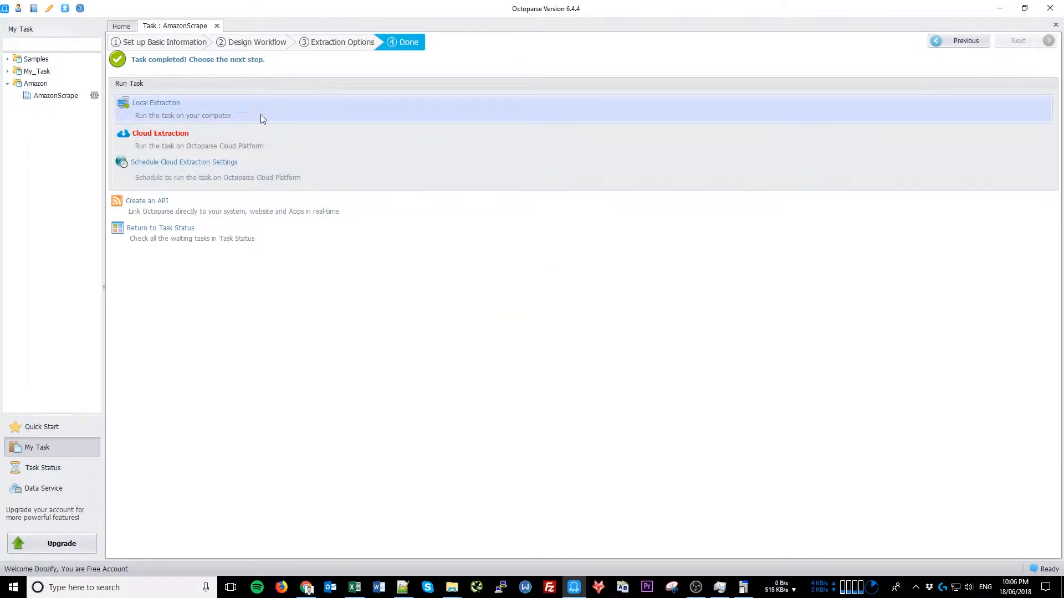
click(155, 109)
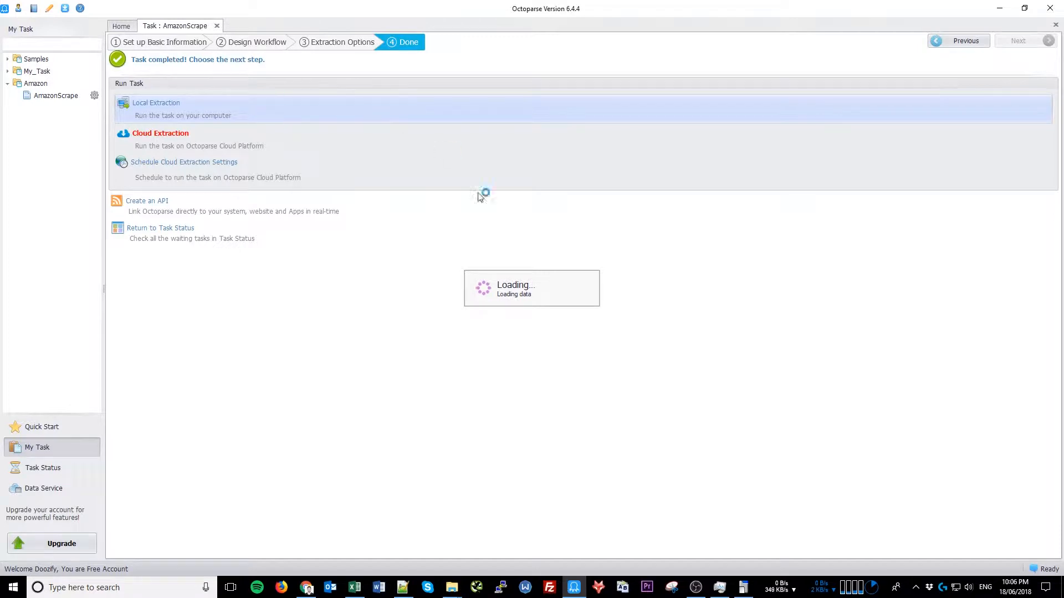
click(155, 102)
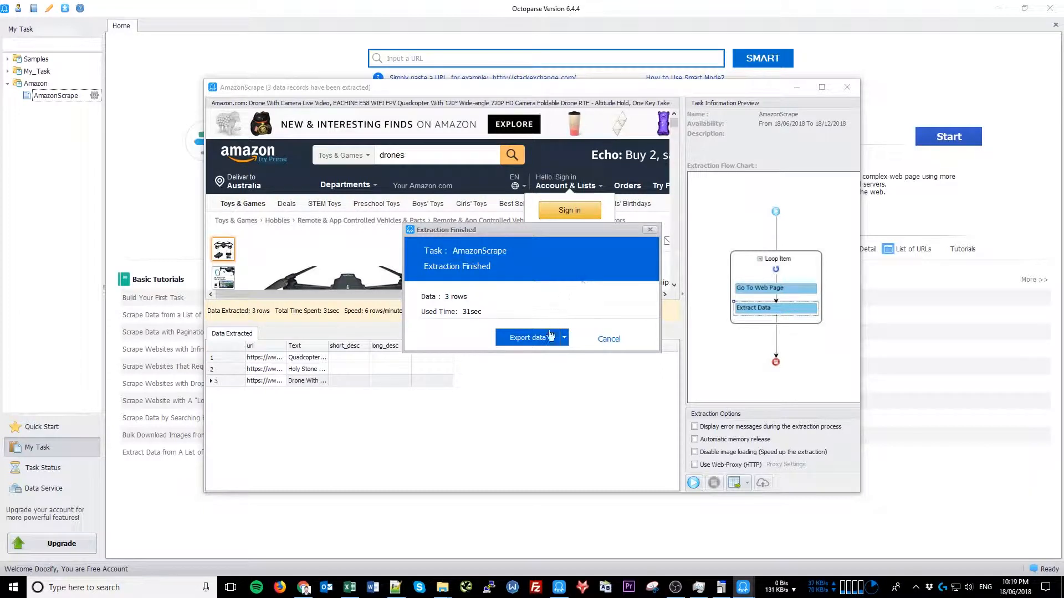
Export the three drone records to a spreadsheet file and close the finished export window
click(608, 339)
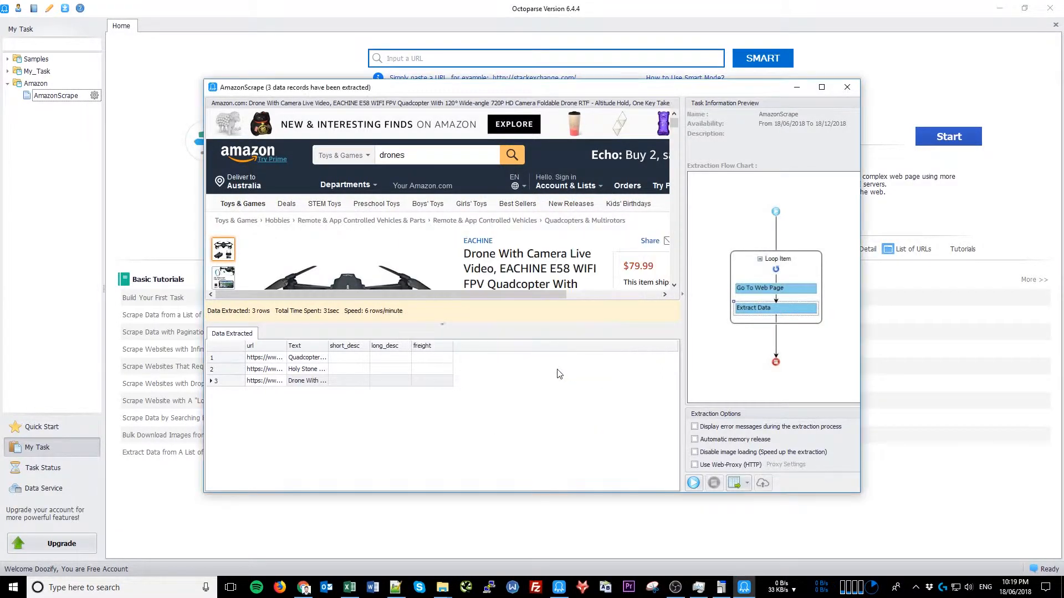
click(761, 482)
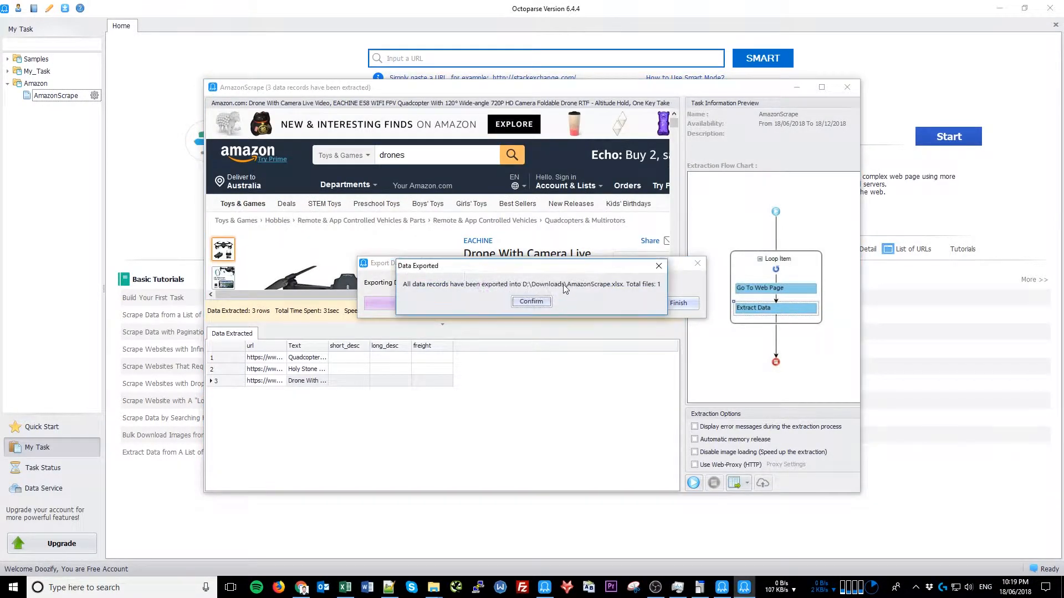
click(532, 301)
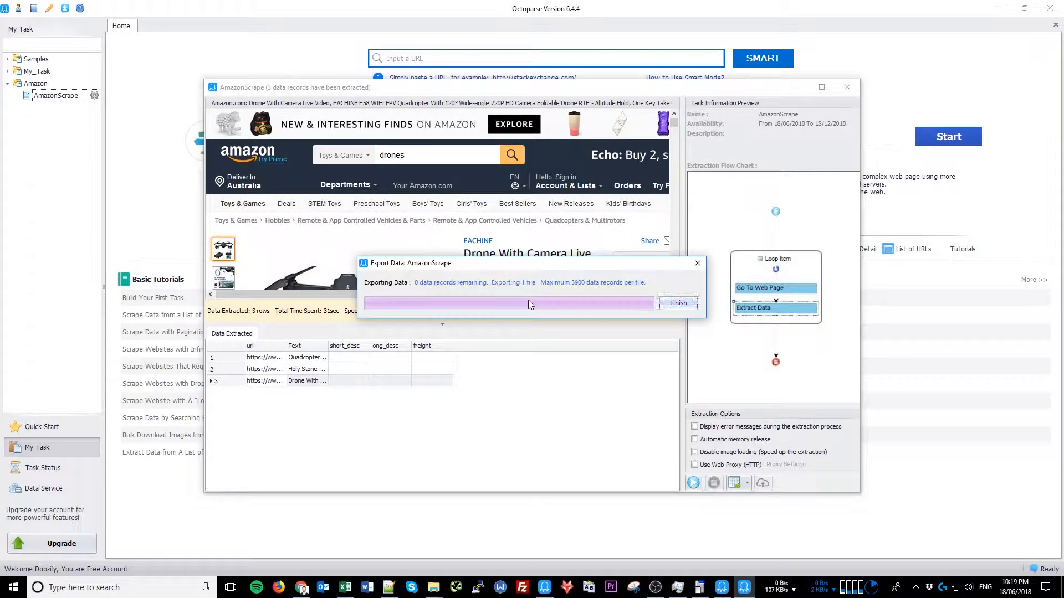
click(678, 302)
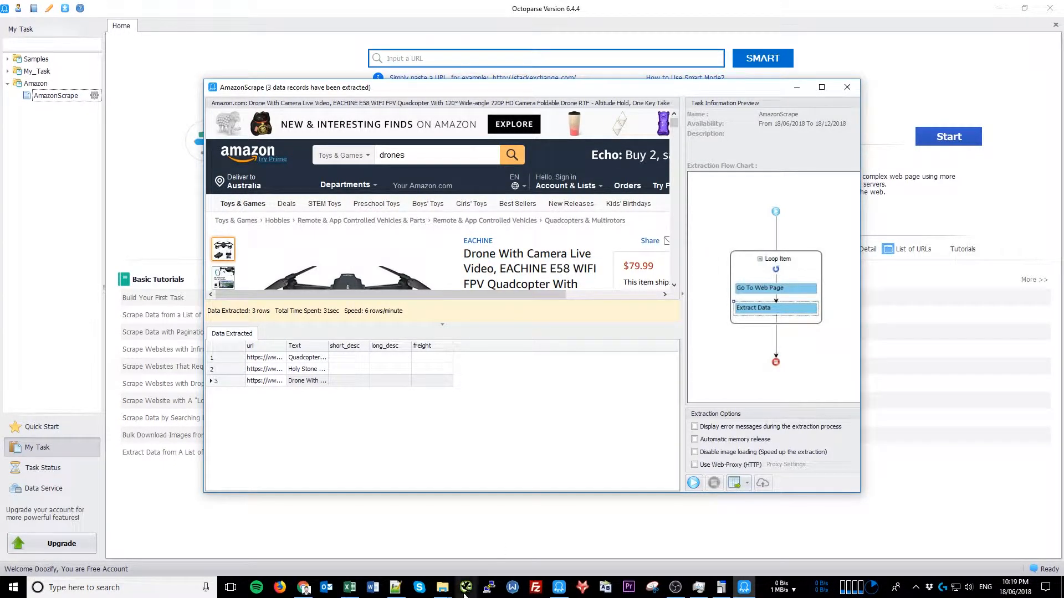
click(442, 587)
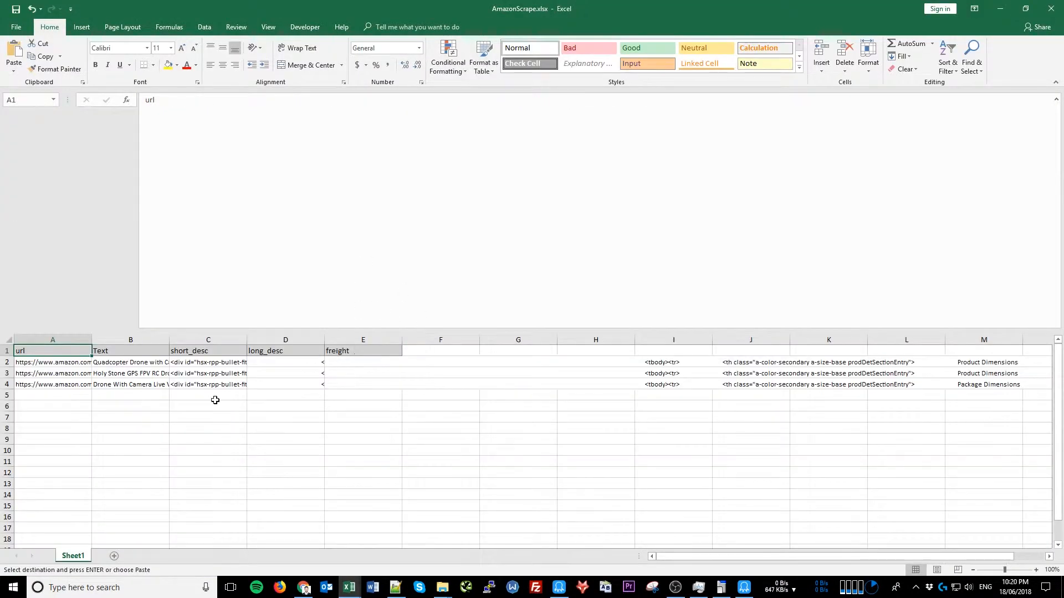
Inspect the full product title in B2 and the short description HTML in C2
click(130, 362)
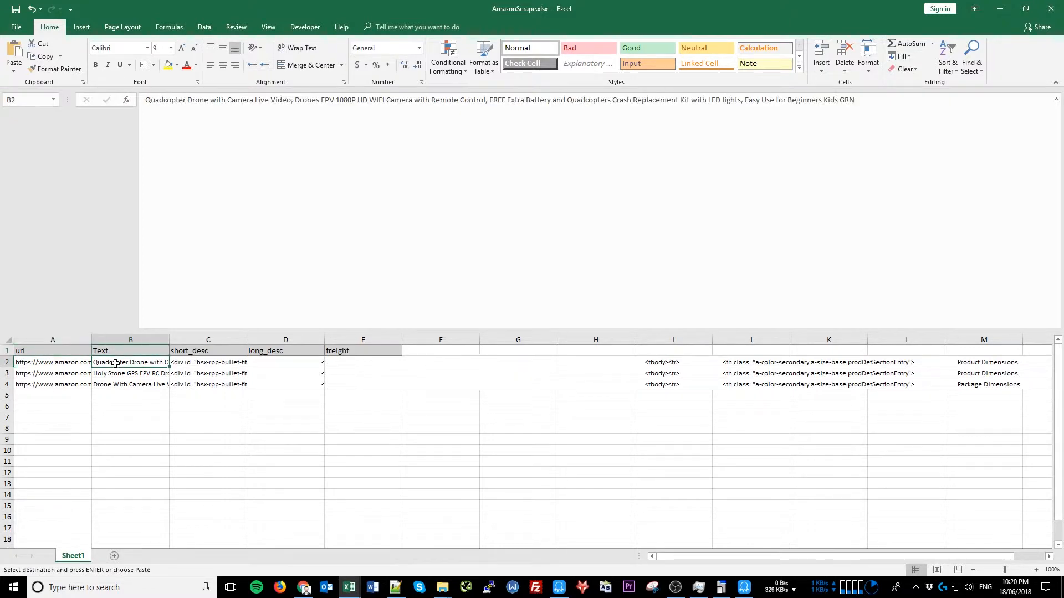
click(208, 361)
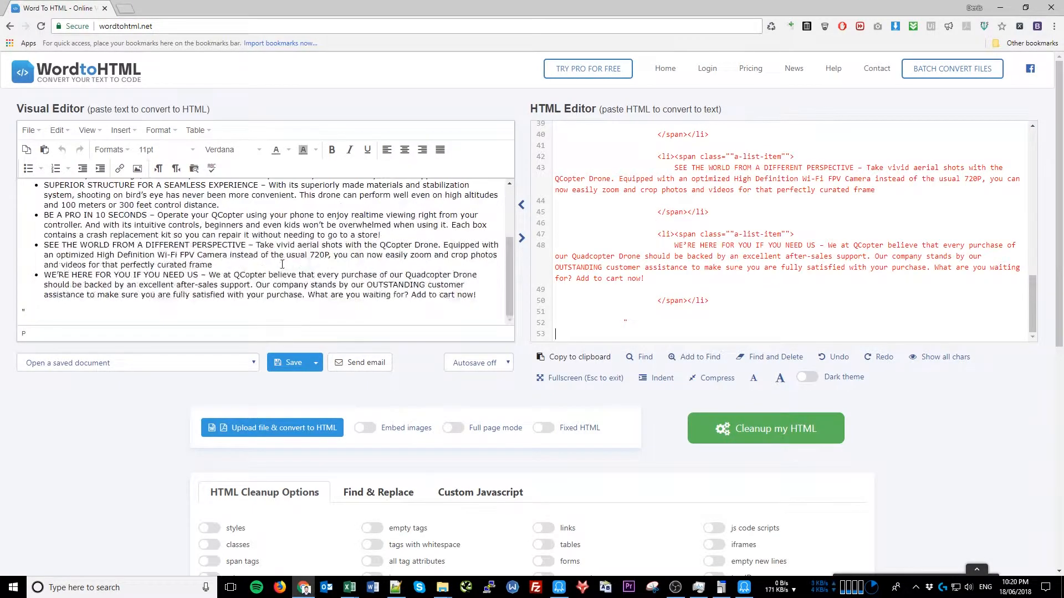
Compare the Excel description HTML with its readable rendering in WordtoHTML
scroll(up, 3)
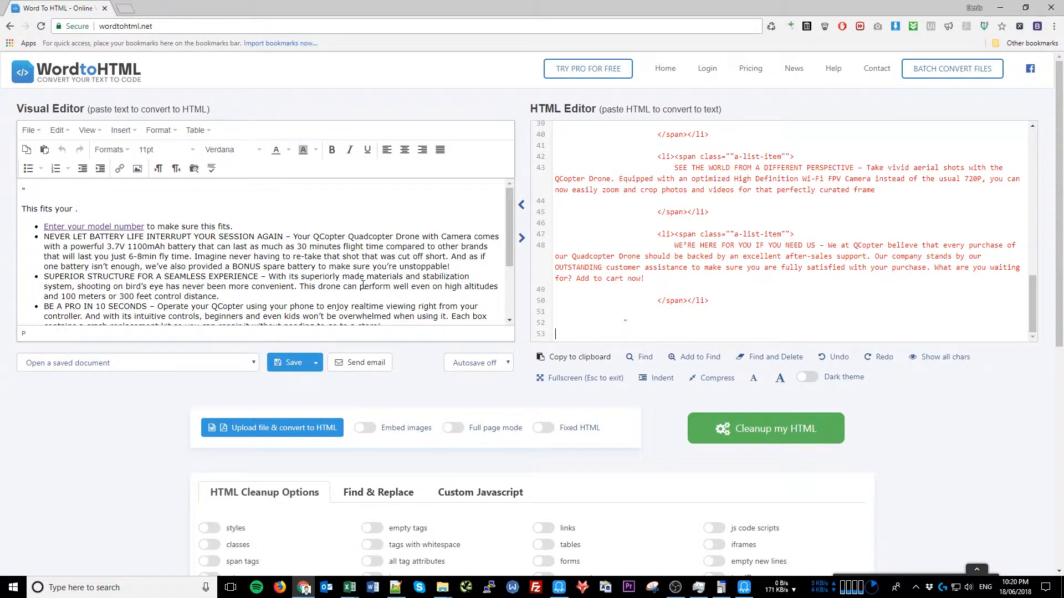
click(348, 587)
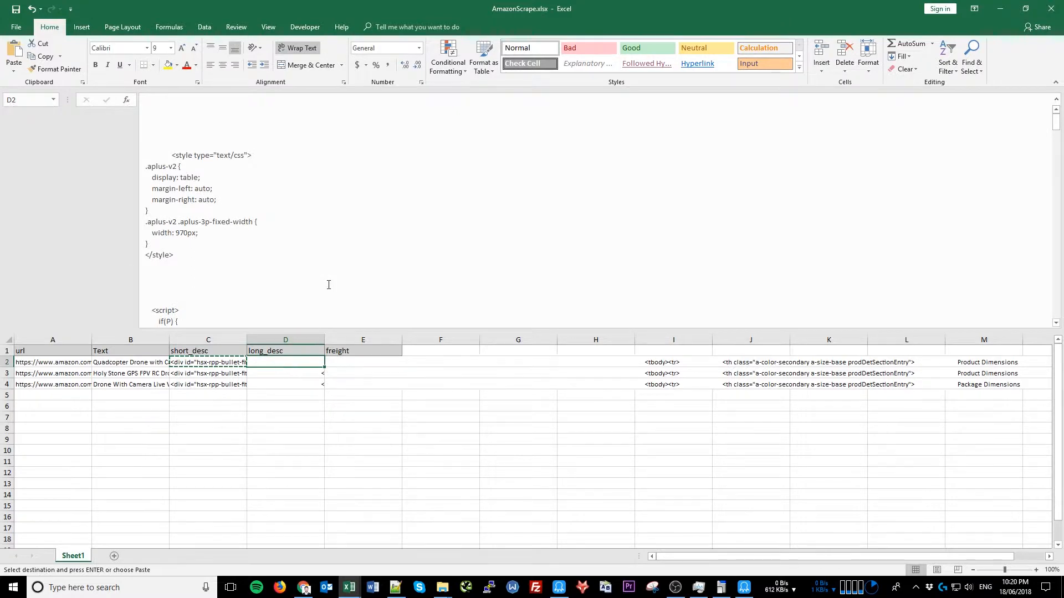
click(279, 587)
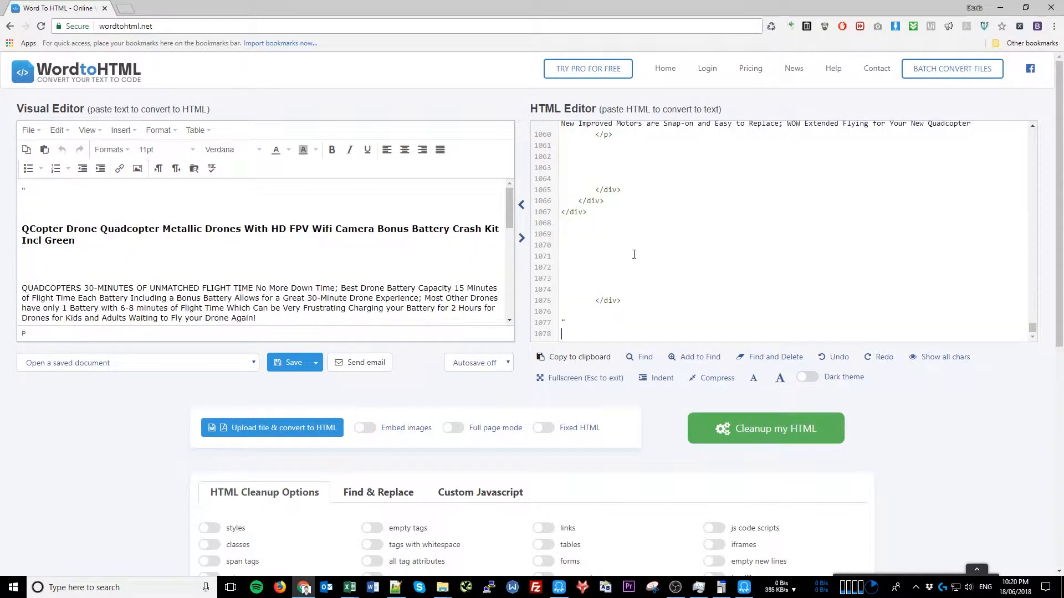
scroll(down, 3)
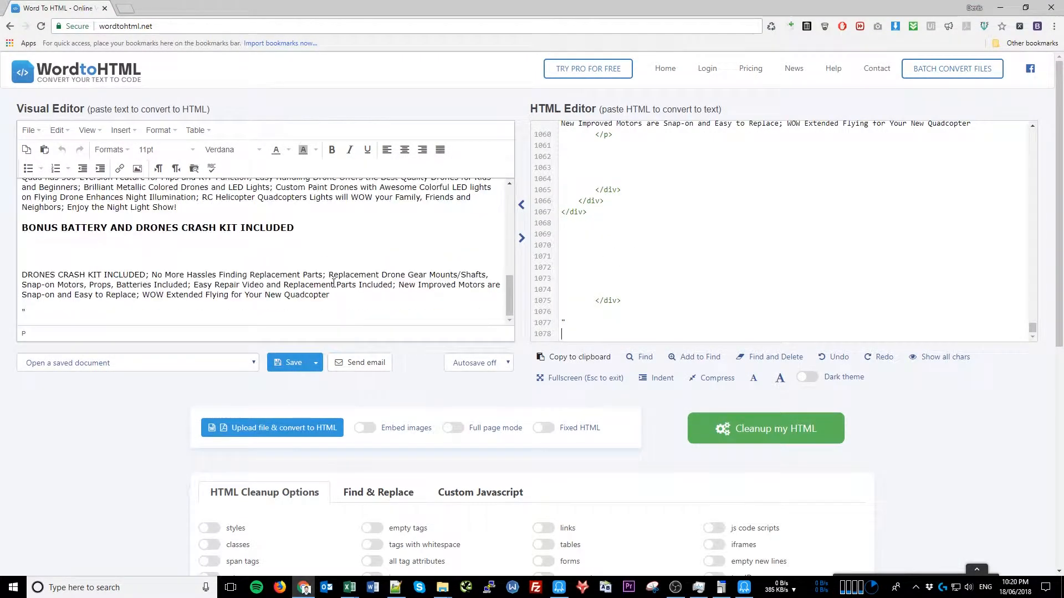
click(361, 587)
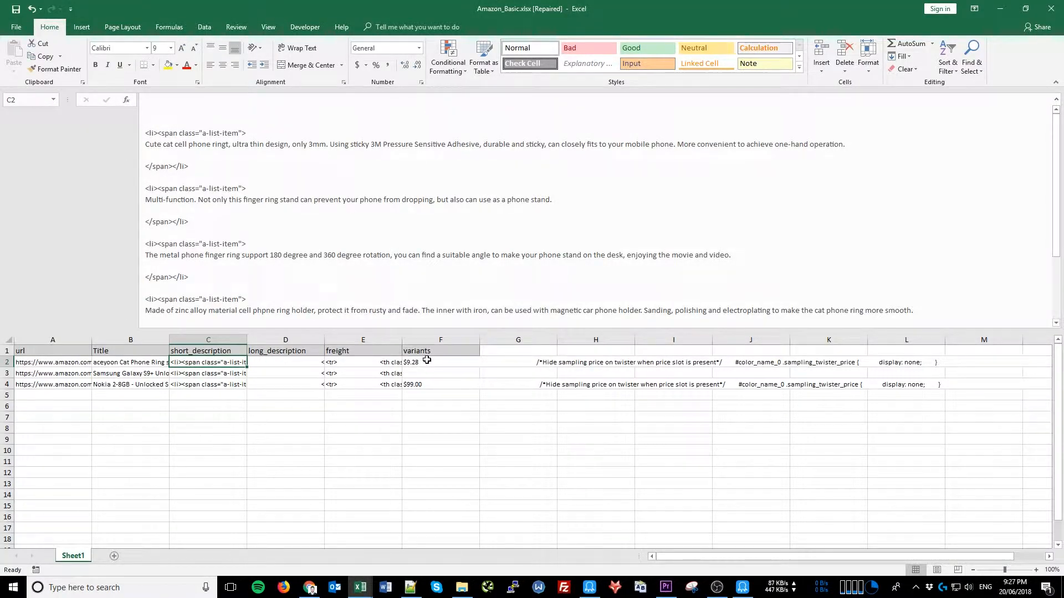
click(588, 587)
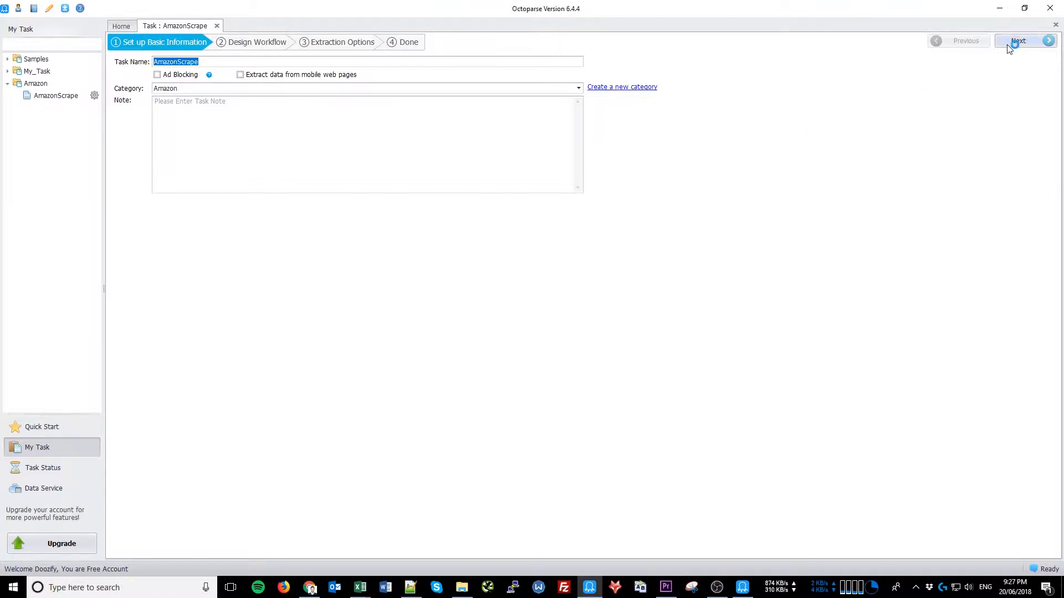
Replace the loop's three URLs with the 200 product URLs from the spreadsheet and save
click(1018, 41)
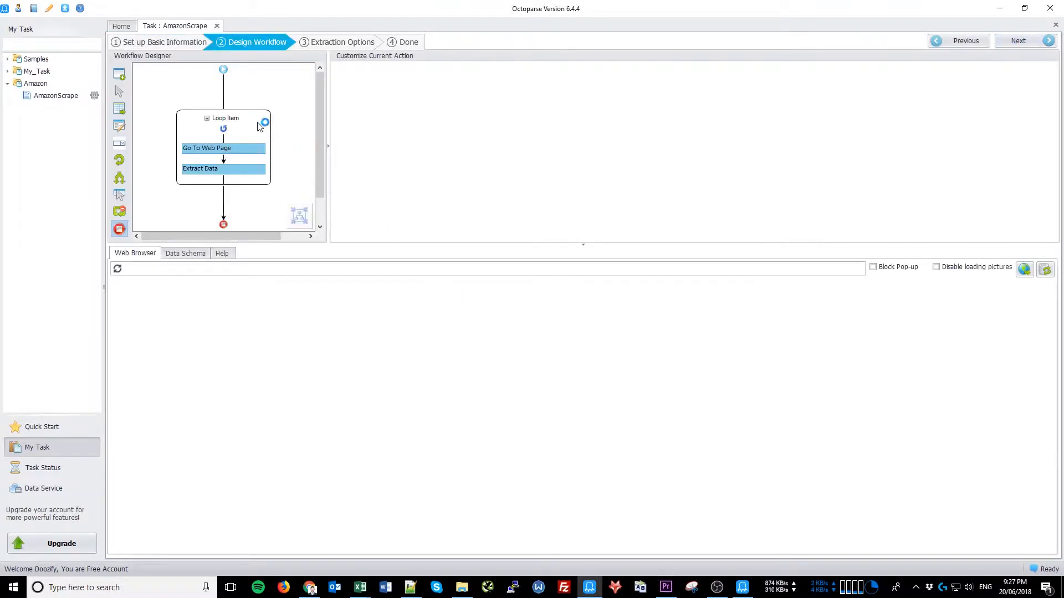
click(223, 118)
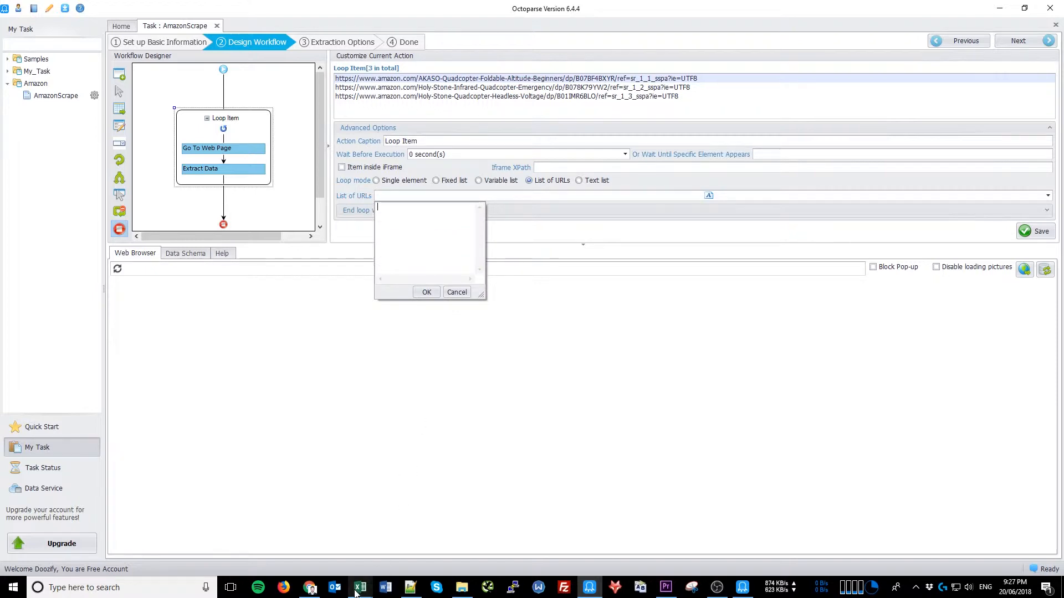
click(361, 588)
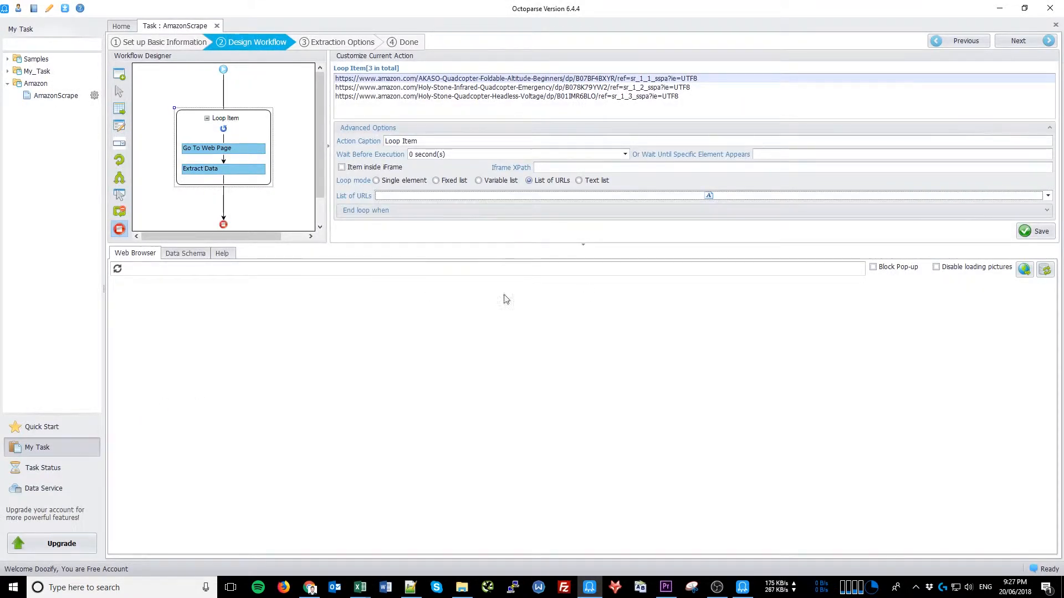
click(1041, 231)
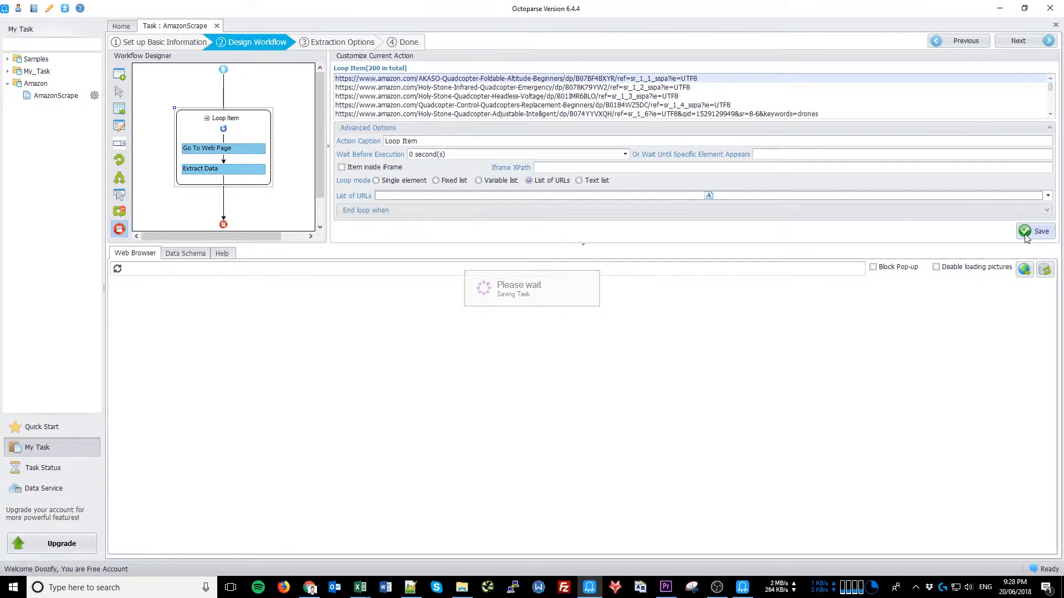
click(1041, 230)
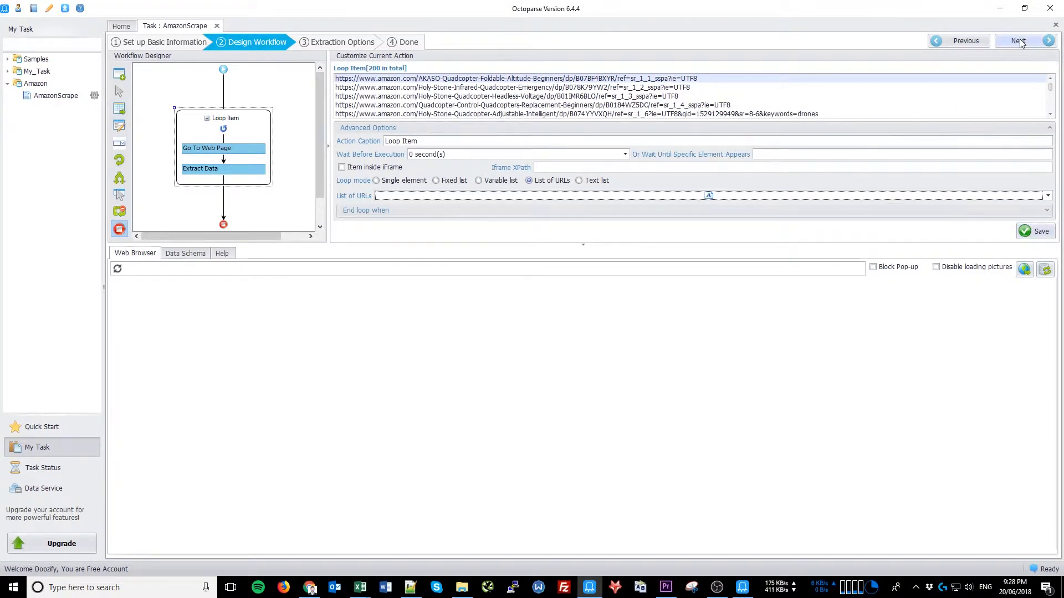
Step through Extraction Options to Done and run AmazonScrape as a local extraction
click(1018, 41)
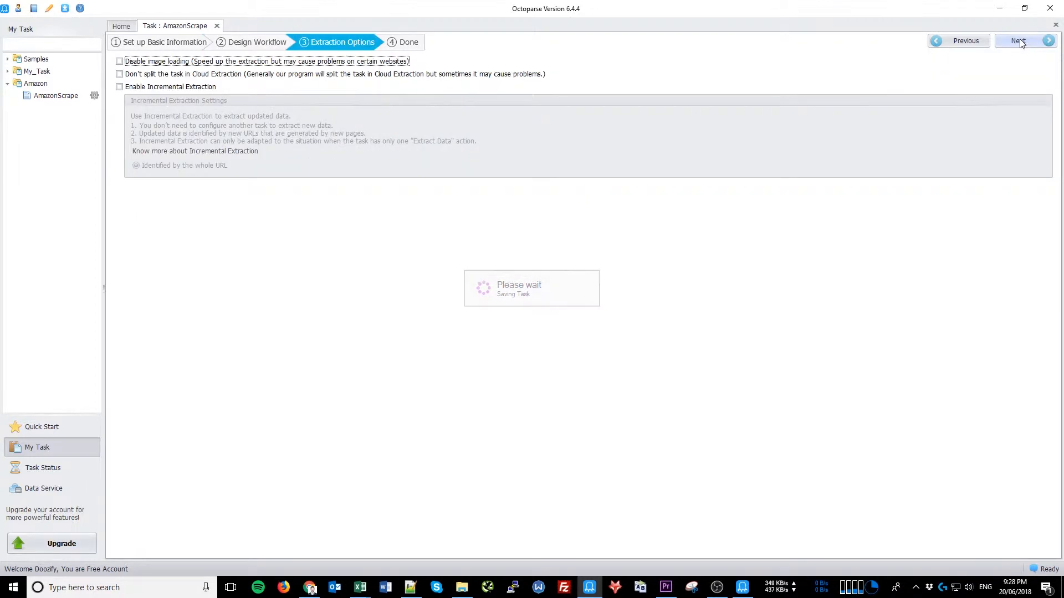
click(1019, 41)
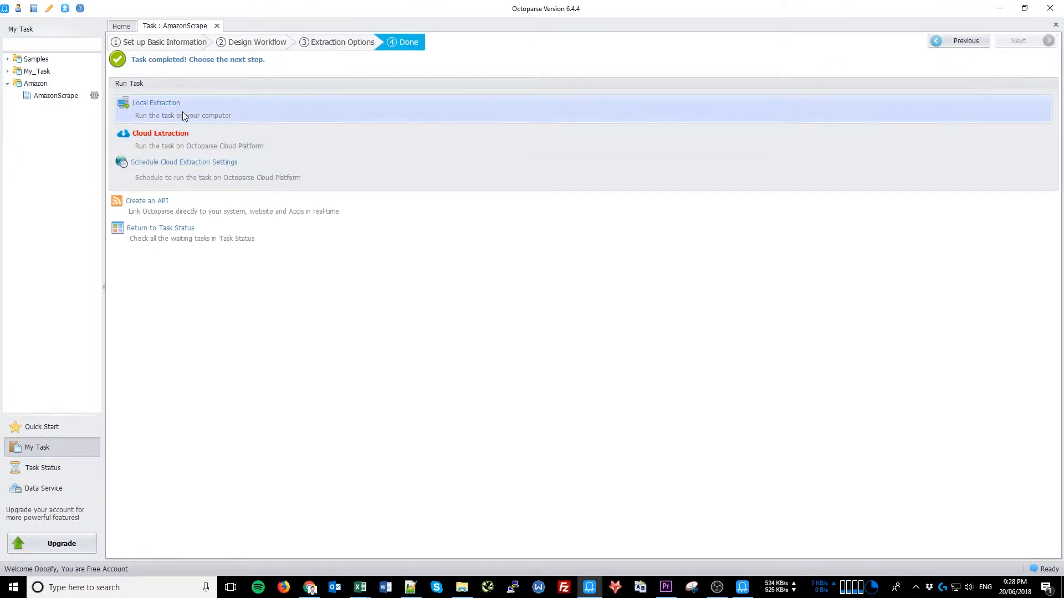
click(155, 102)
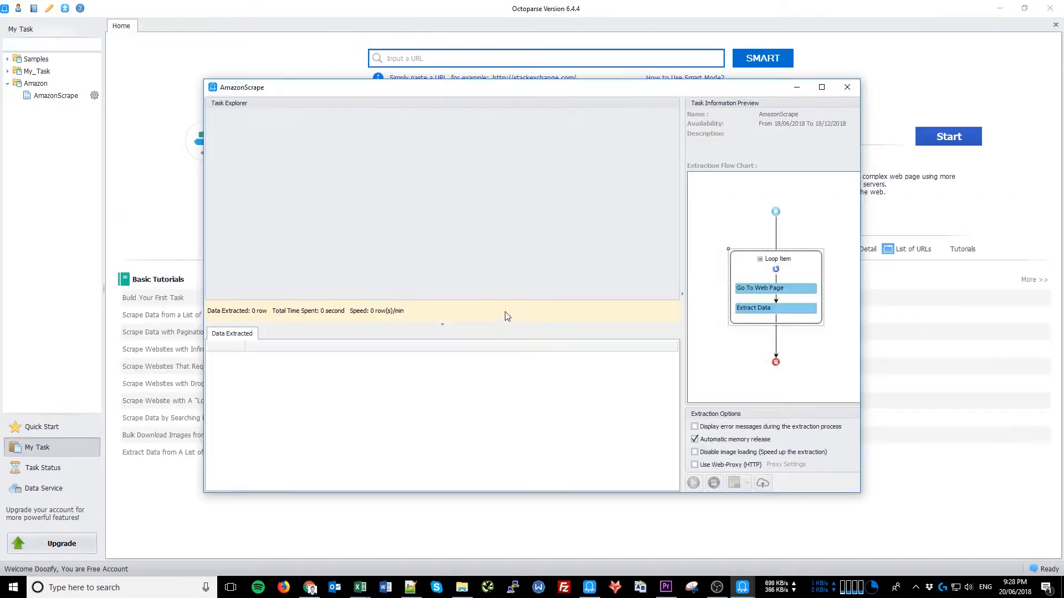
click(693, 482)
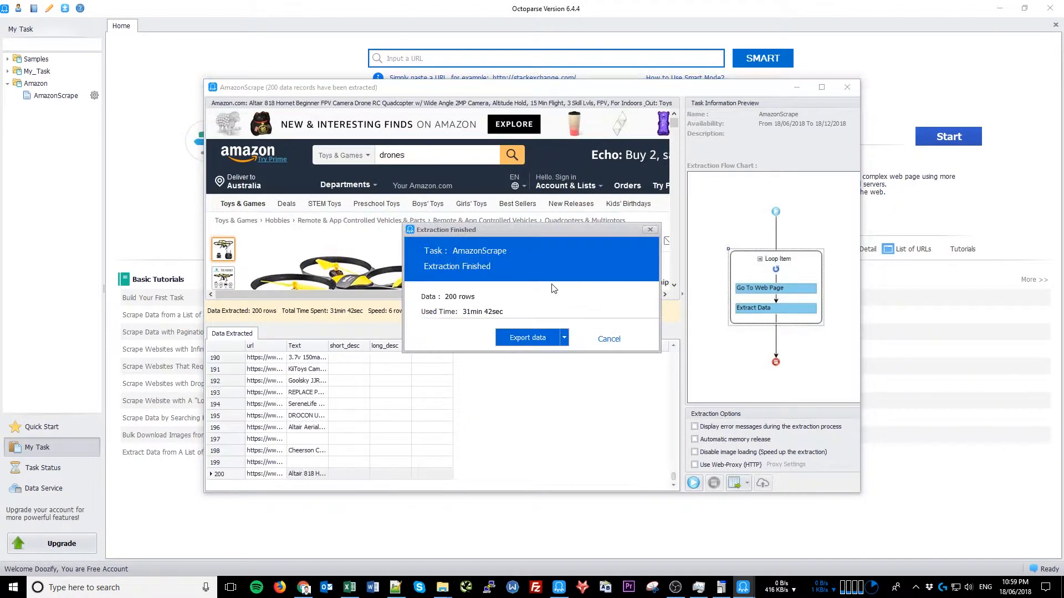
Export the 200 rows as Excel 2007 AmazonScrape.xlsx in Downloads, dismissing the repair notice
click(563, 338)
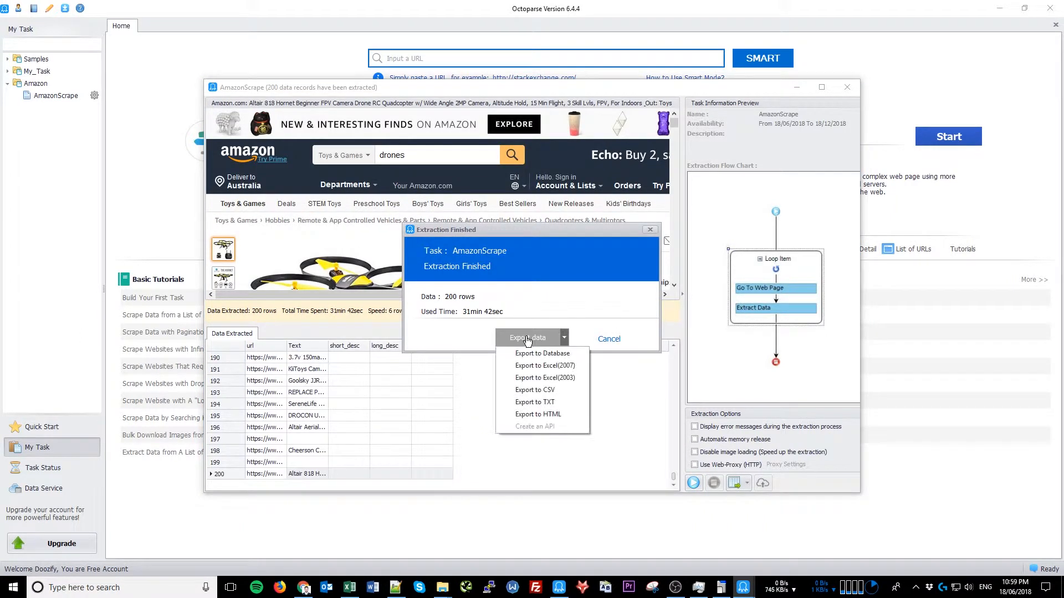
click(545, 365)
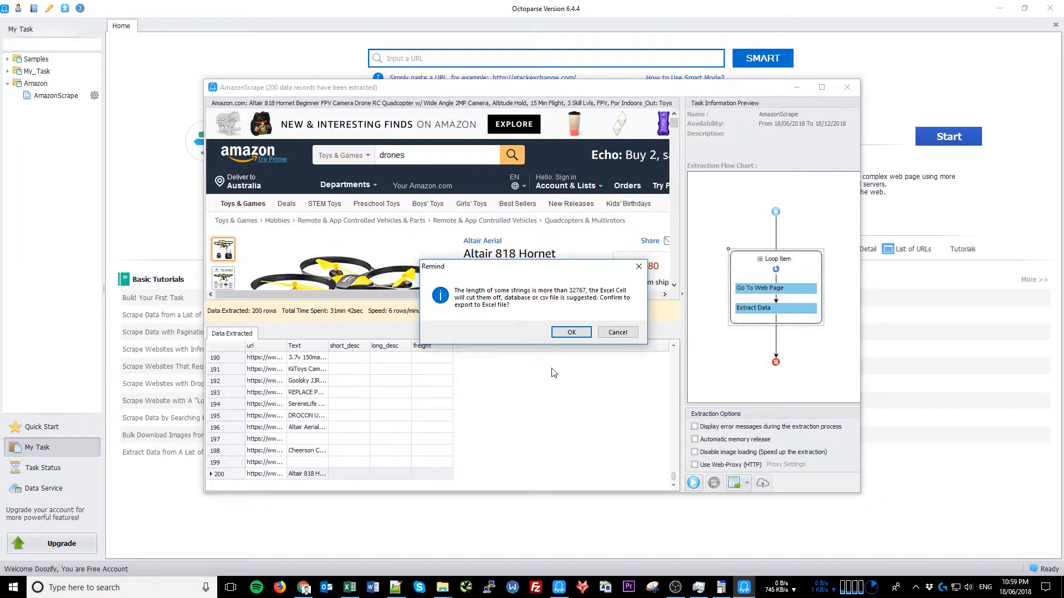
click(570, 331)
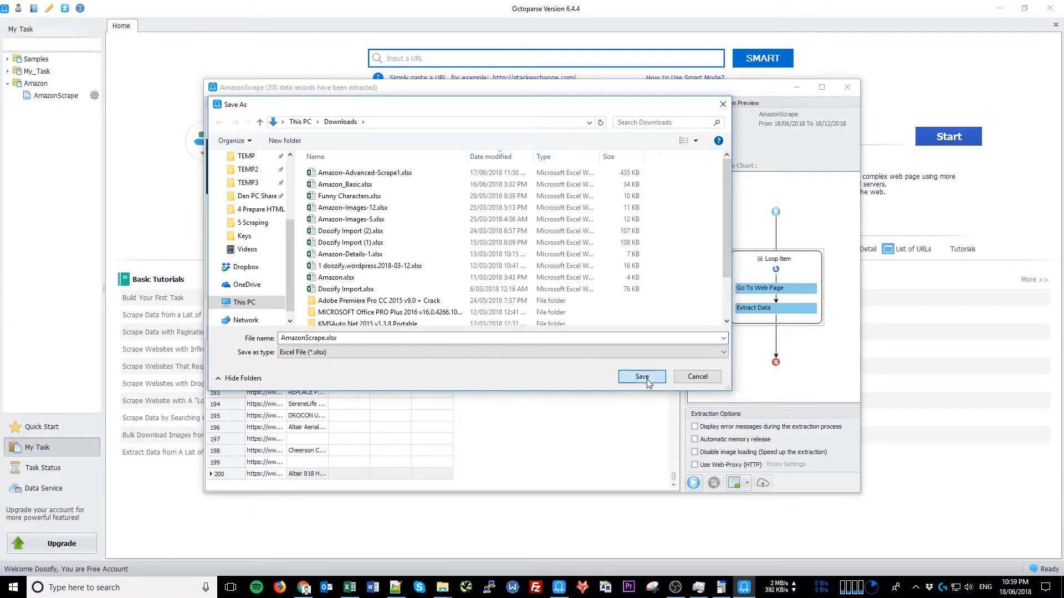
click(640, 376)
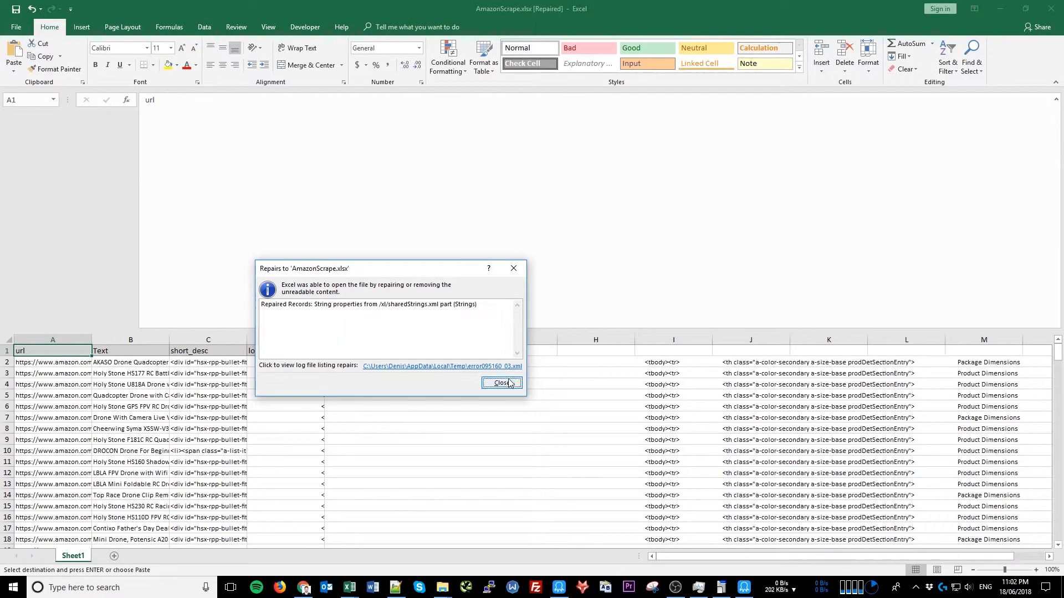
click(502, 383)
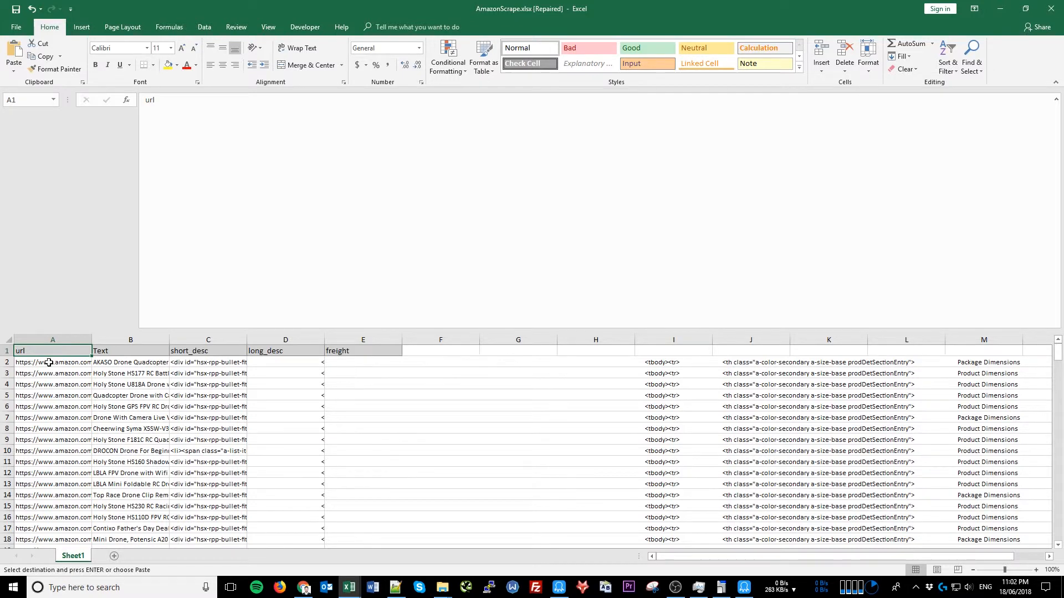